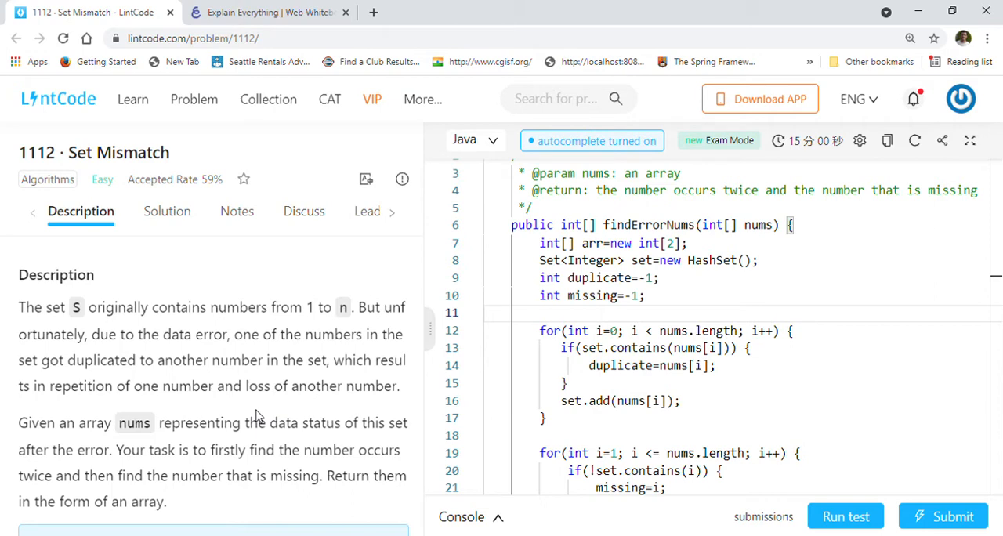
- Widen the Set Mismatch description panel and scroll down to both examples
scroll(down, 3)
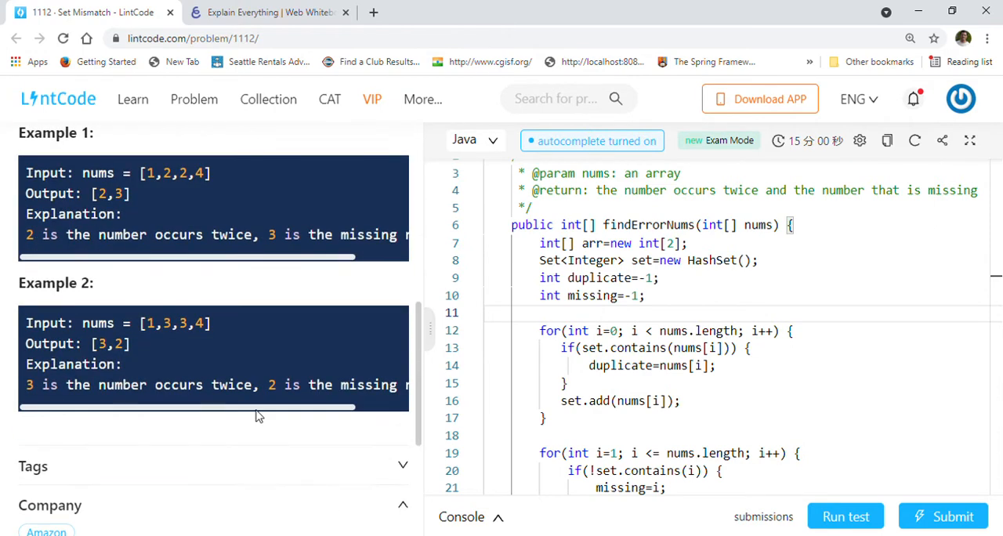
scroll(down, 3)
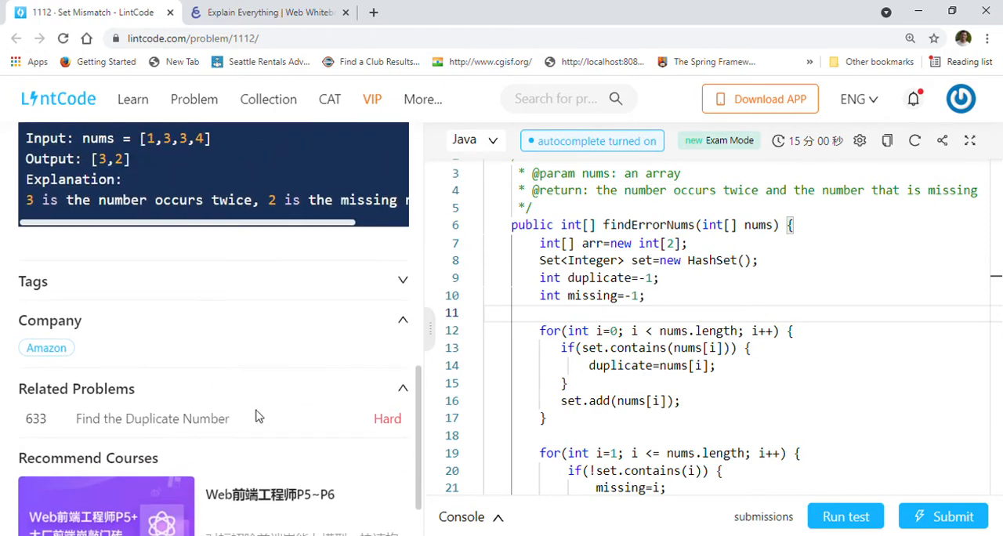
scroll(up, 3)
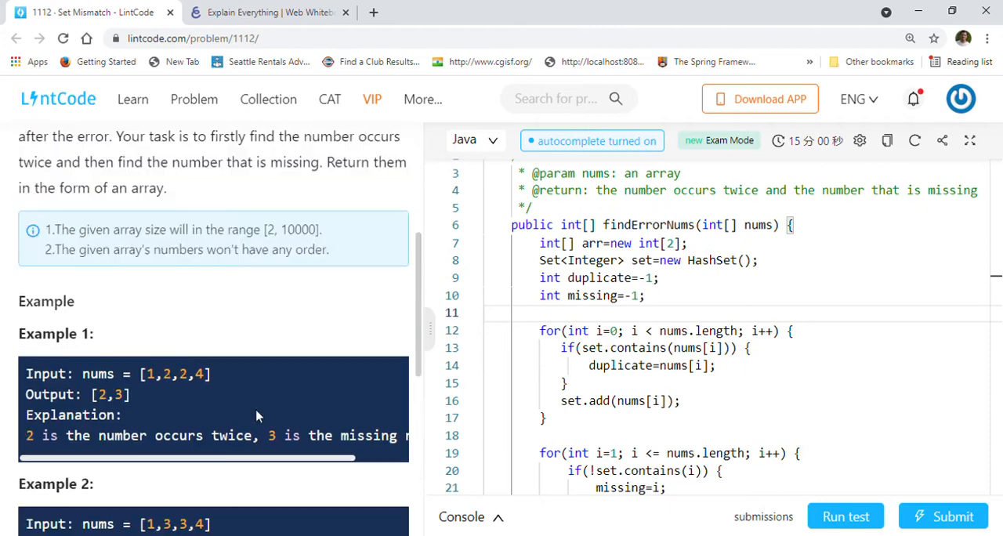
scroll(up, 3)
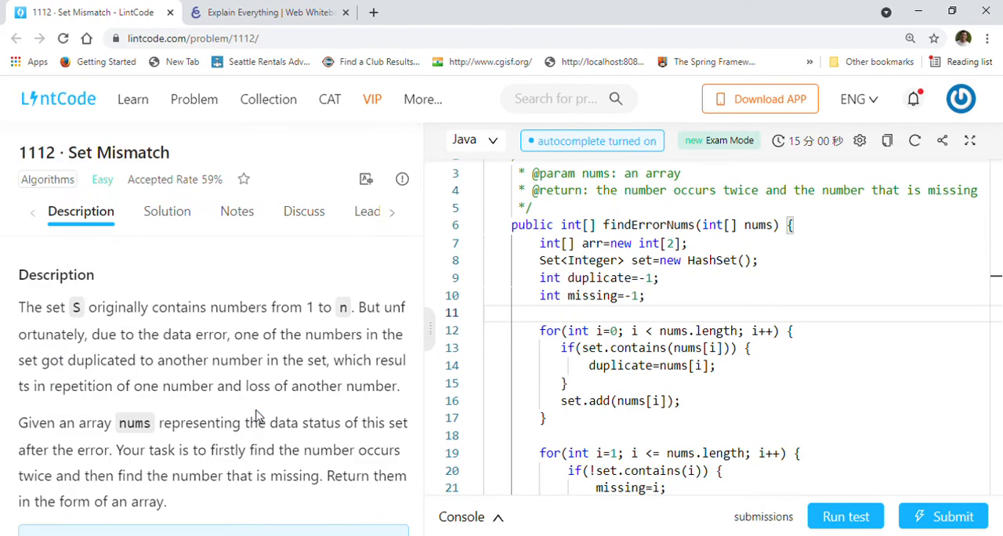
scroll(down, 3)
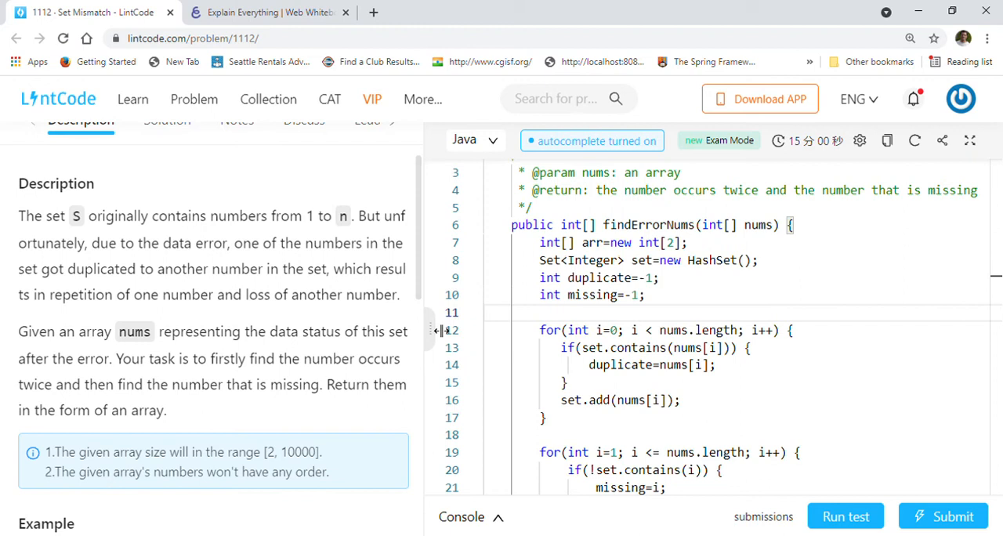
drag(435, 329, 588, 329)
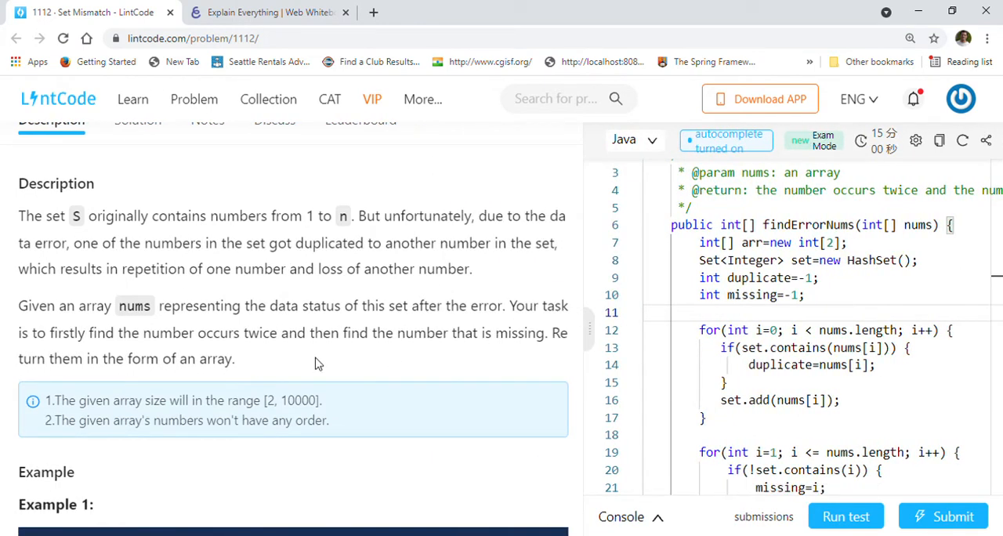
mouse_move(363, 252)
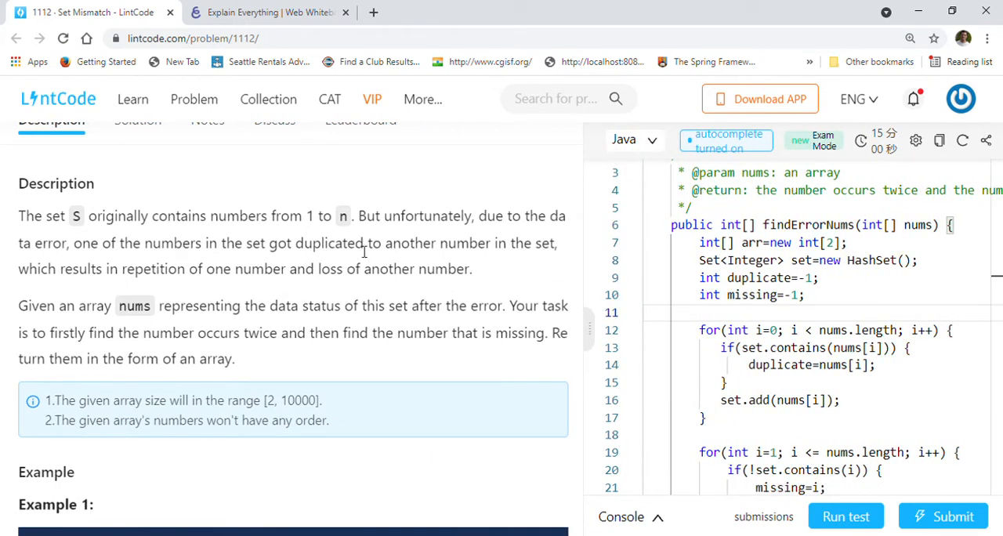
mouse_move(380, 285)
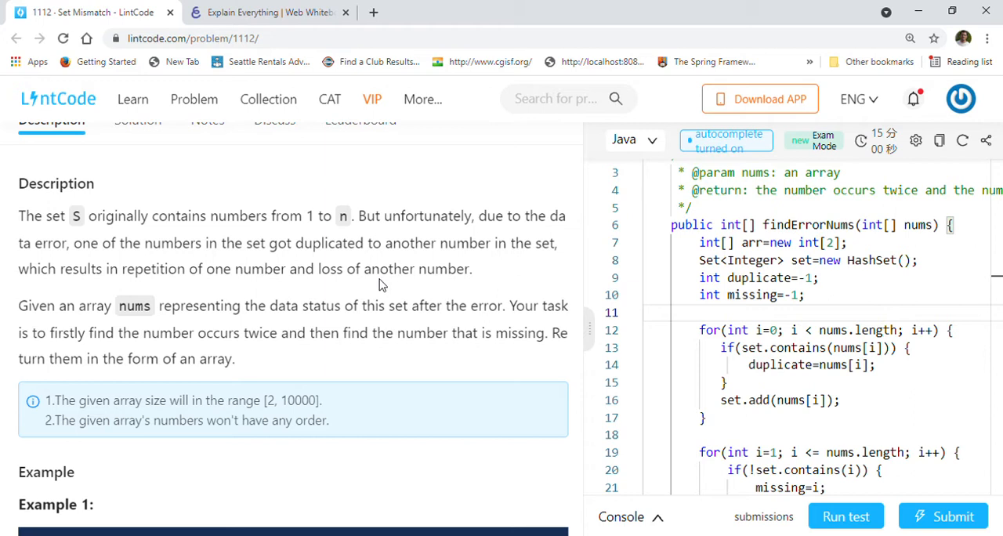
mouse_move(242, 280)
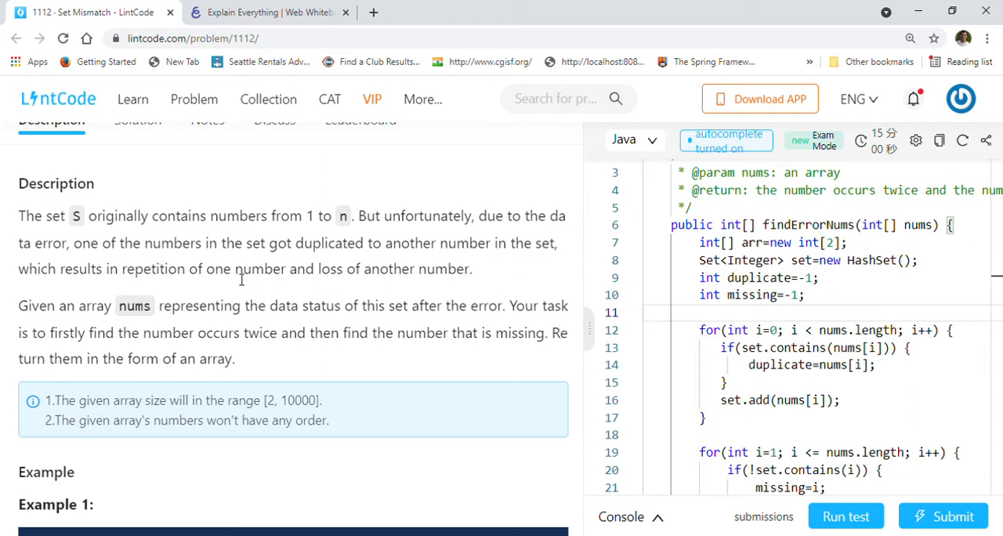
mouse_move(239, 358)
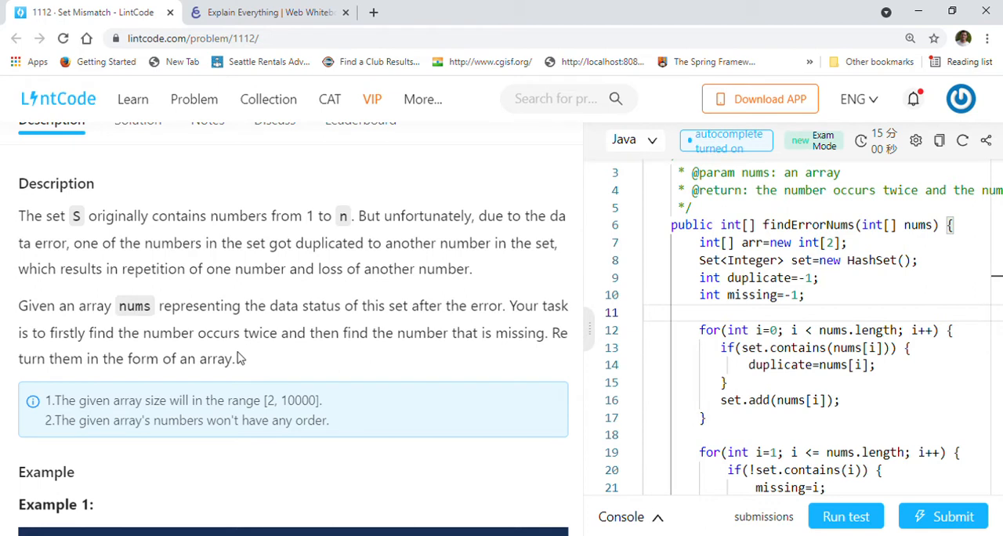
mouse_move(281, 367)
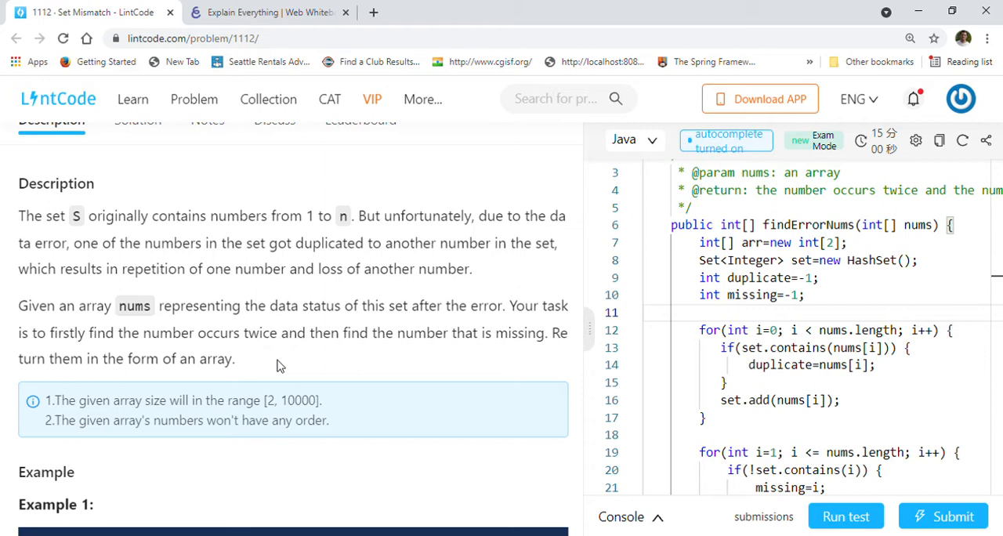
scroll(down, 3)
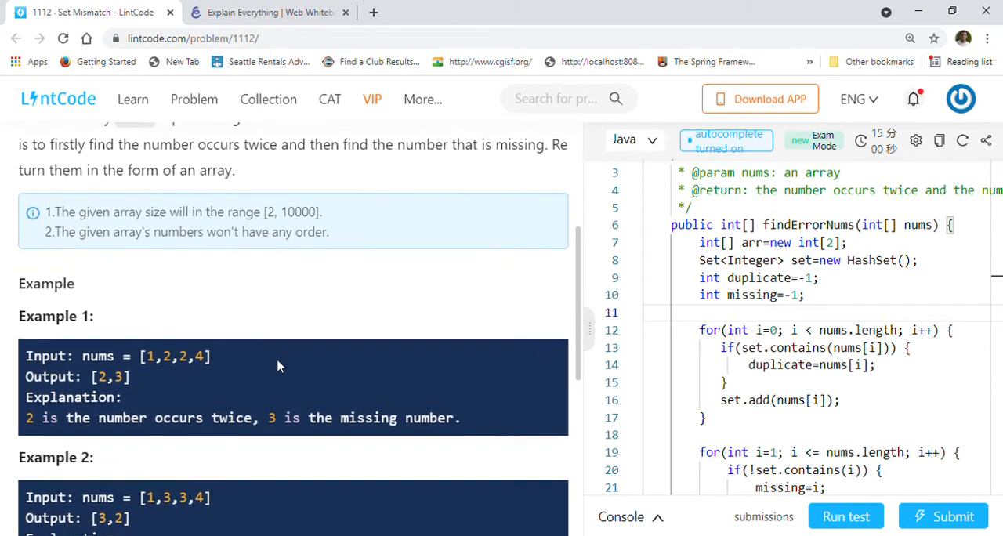
scroll(down, 3)
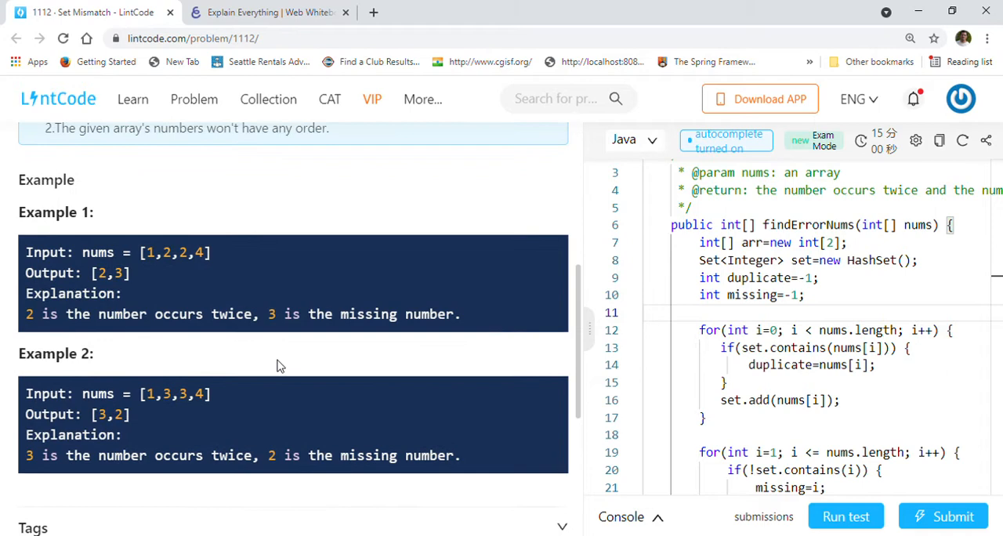
- In blue pen, underline the duplicate 2s and draw arrows at output [2,3], then pick black
click(271, 11)
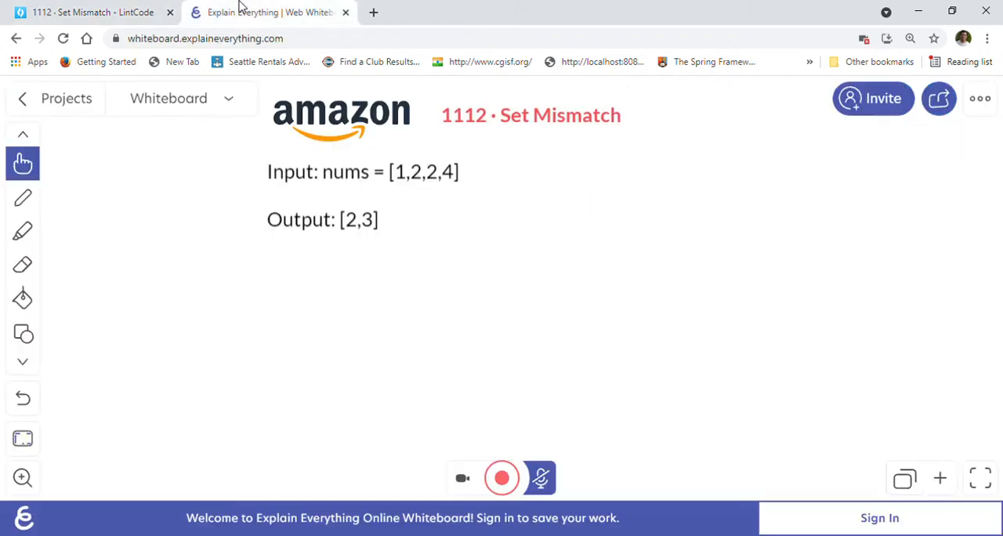
mouse_move(268, 363)
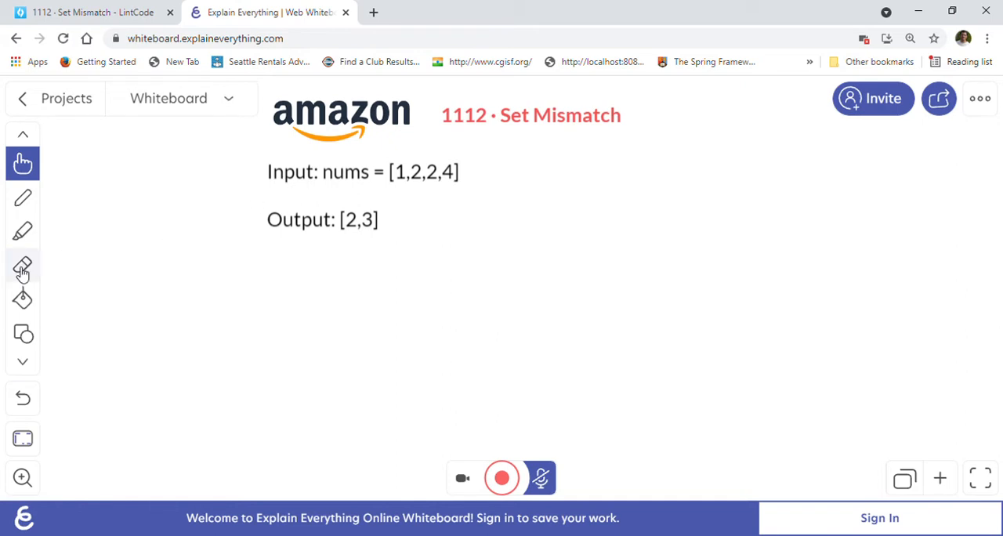
click(22, 198)
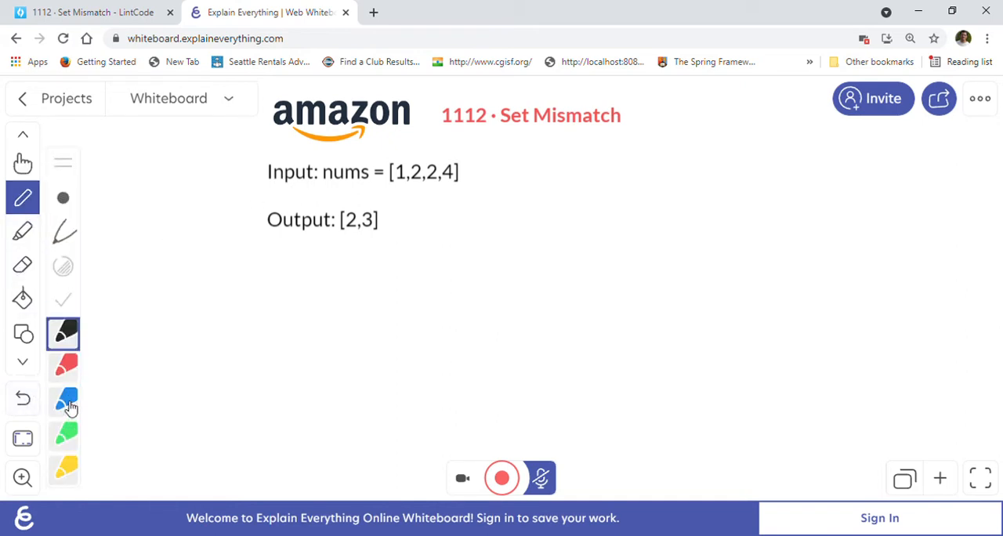
click(62, 401)
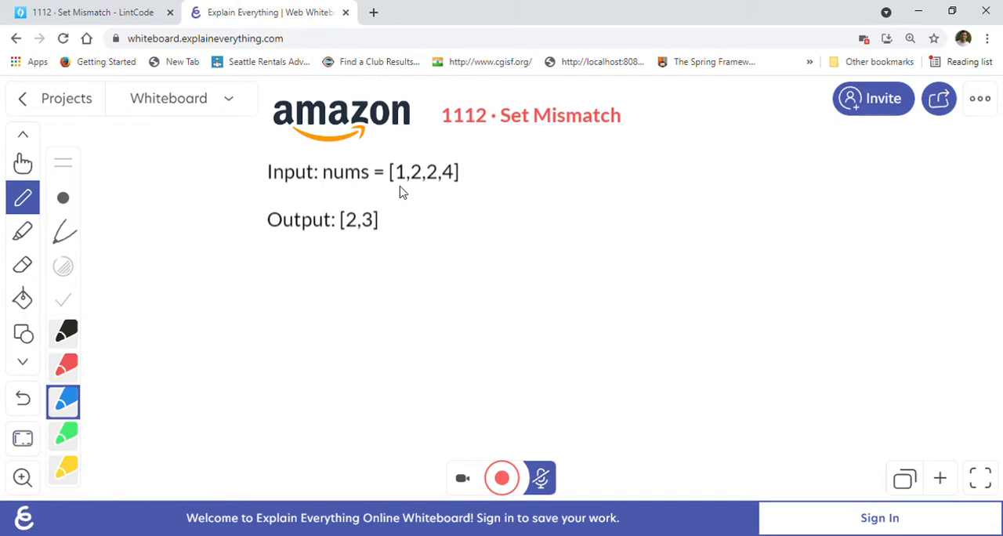
mouse_move(415, 189)
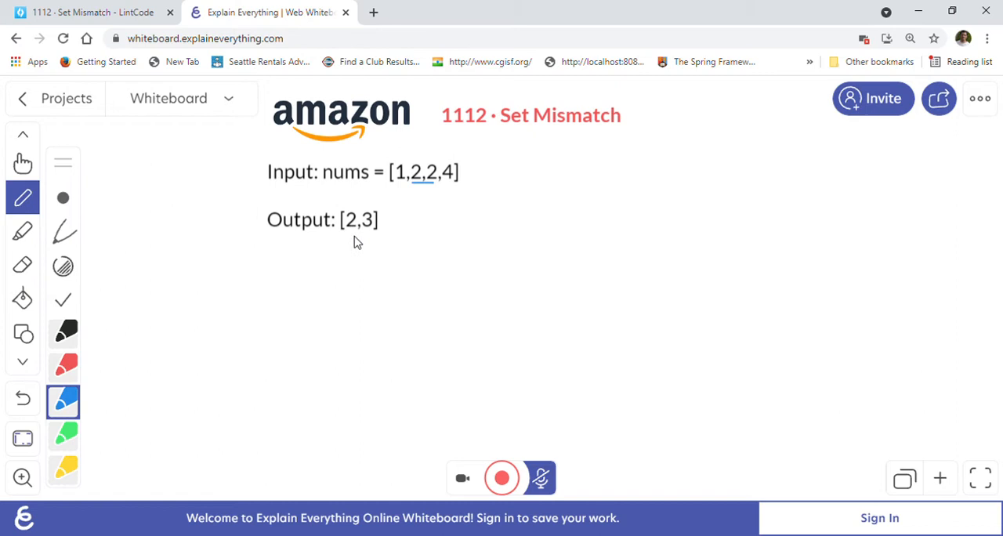
drag(347, 236, 345, 282)
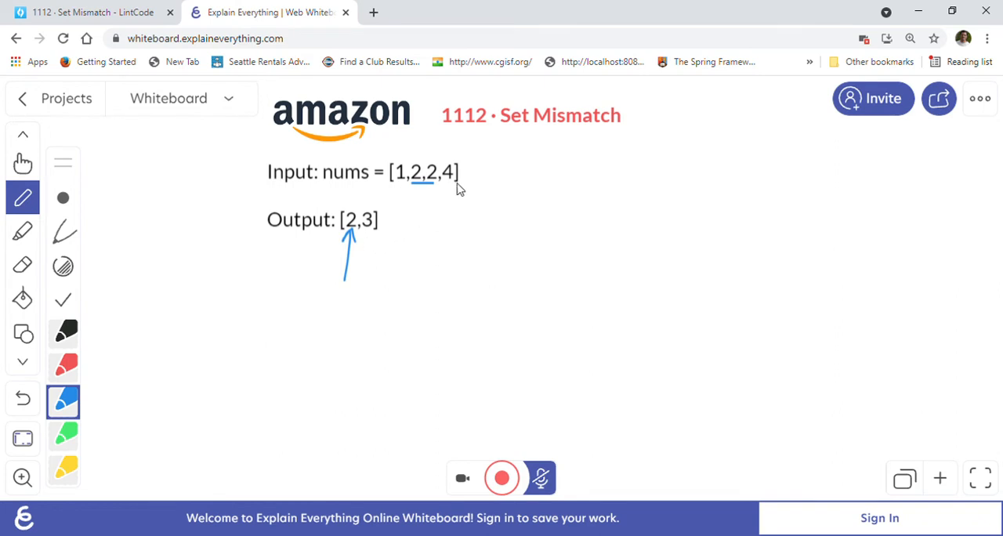
mouse_move(370, 242)
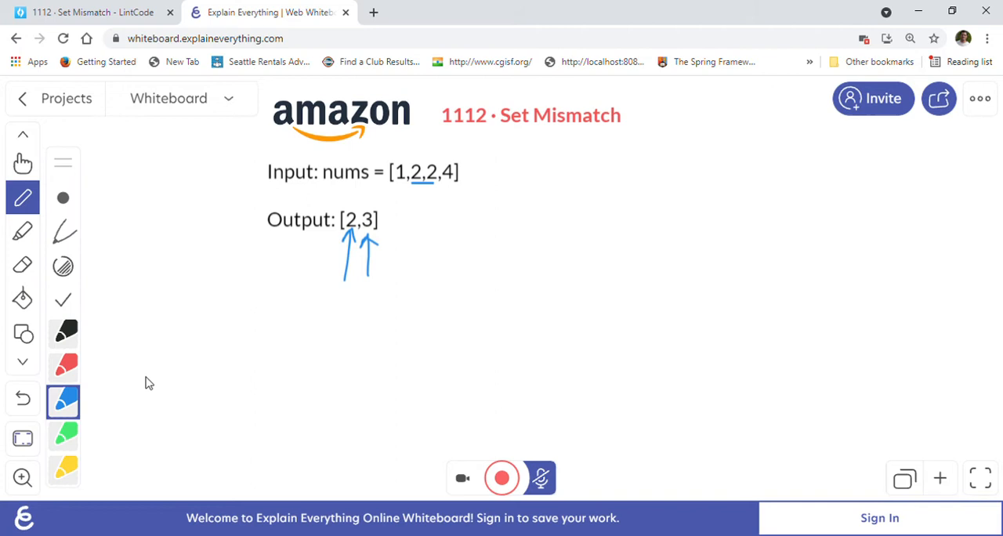
click(63, 333)
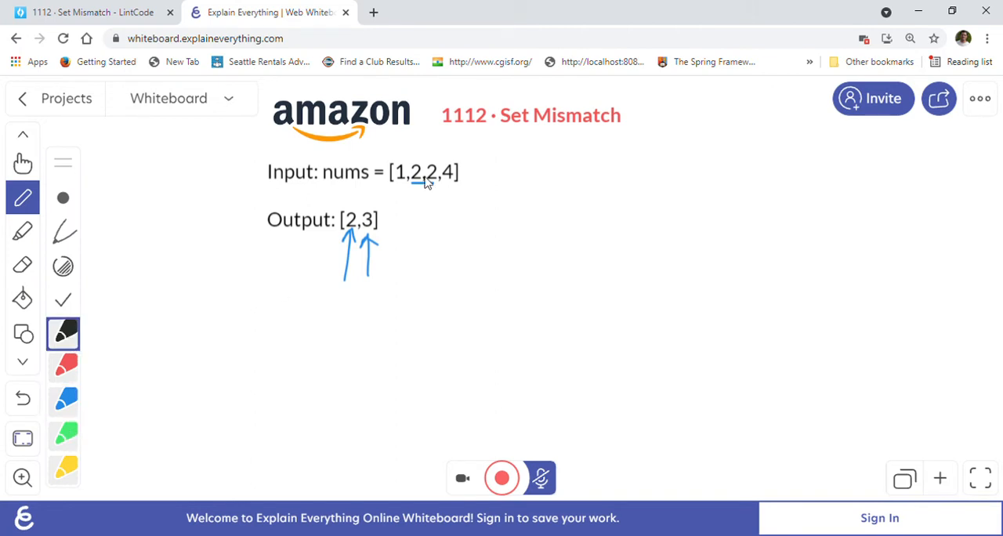
mouse_move(524, 283)
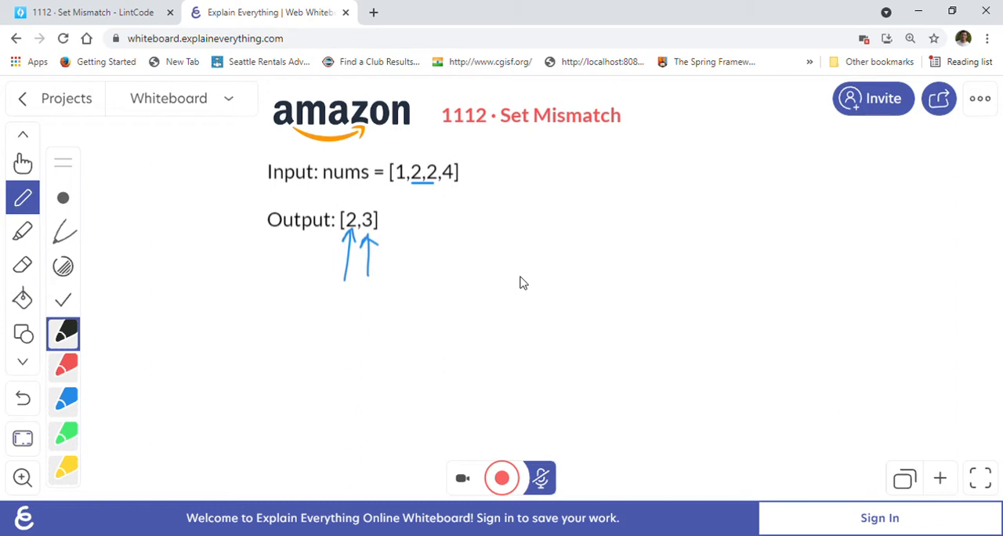
mouse_move(359, 187)
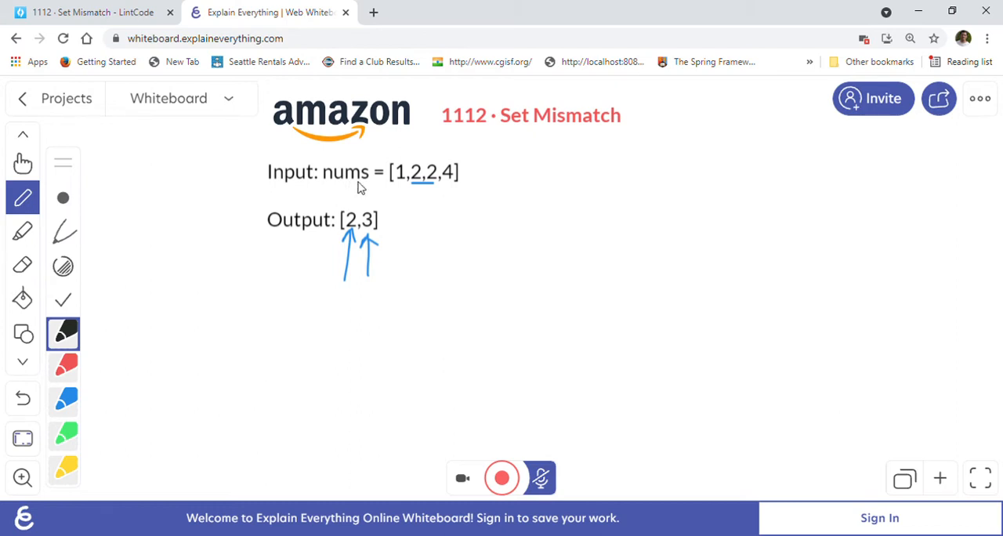
mouse_move(509, 308)
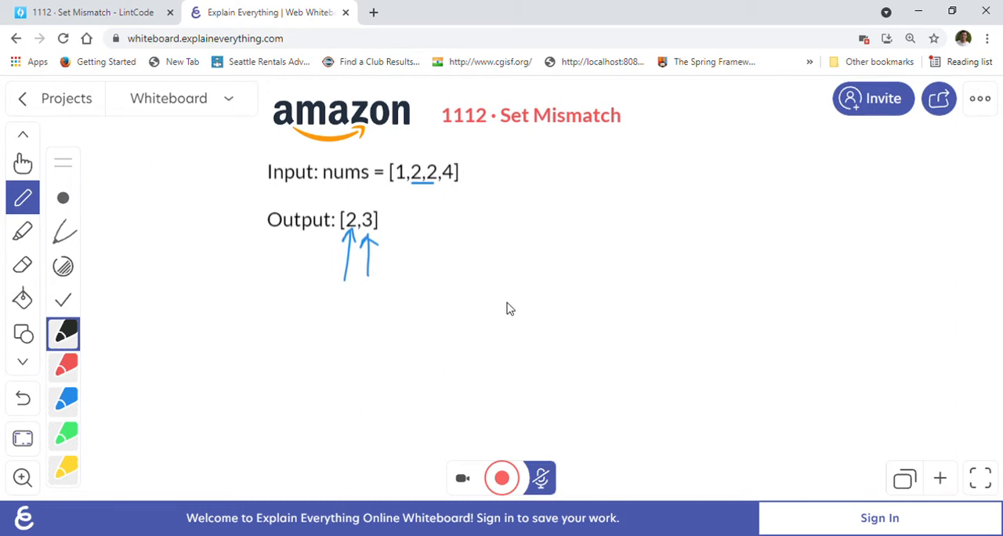
mouse_move(556, 218)
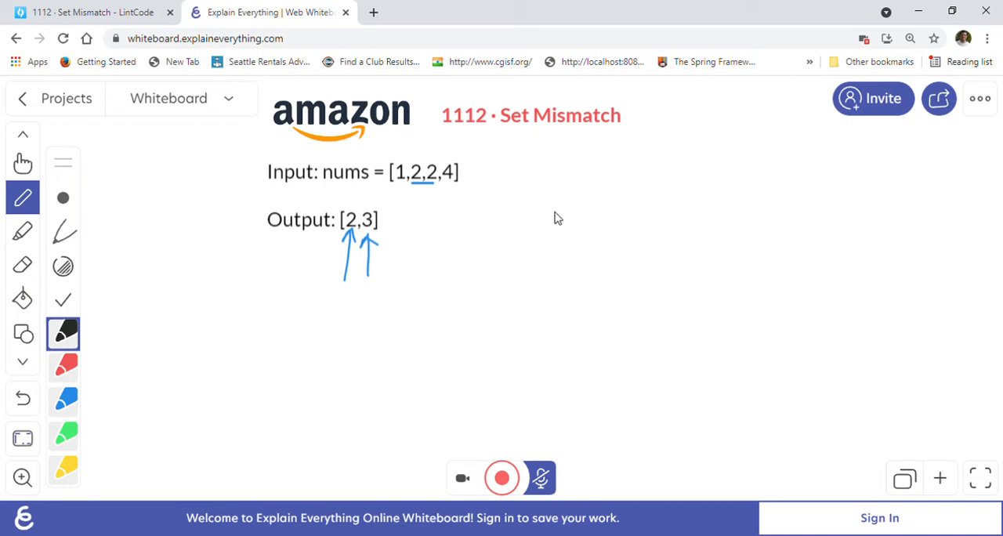
- Handwrite 'Set' right of the output with a bracket below it
drag(541, 219, 570, 221)
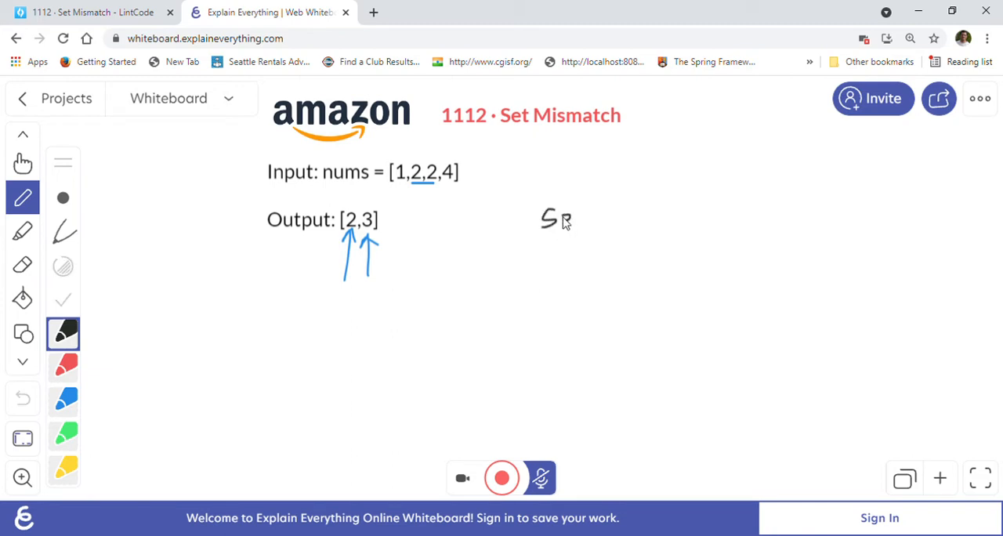
drag(557, 220, 584, 219)
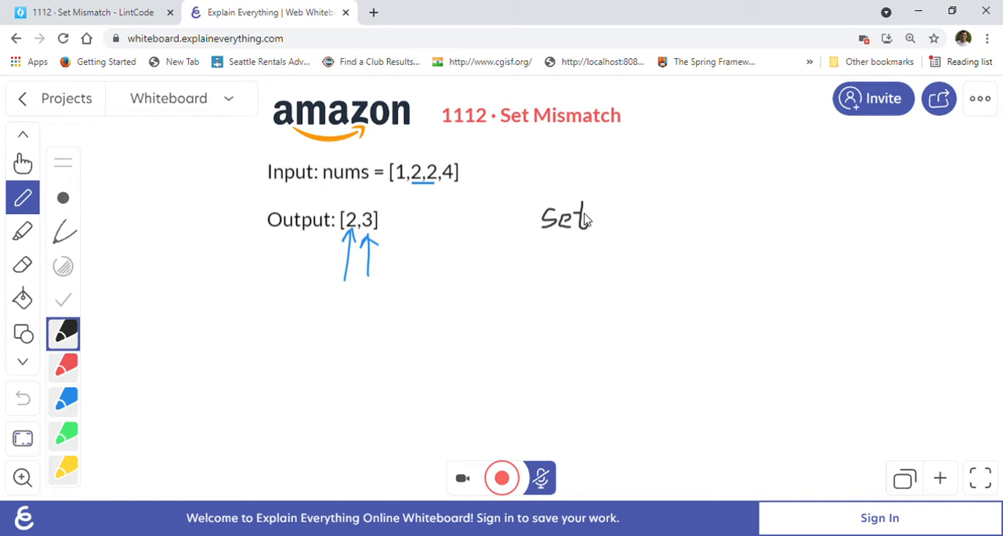
drag(548, 250, 544, 301)
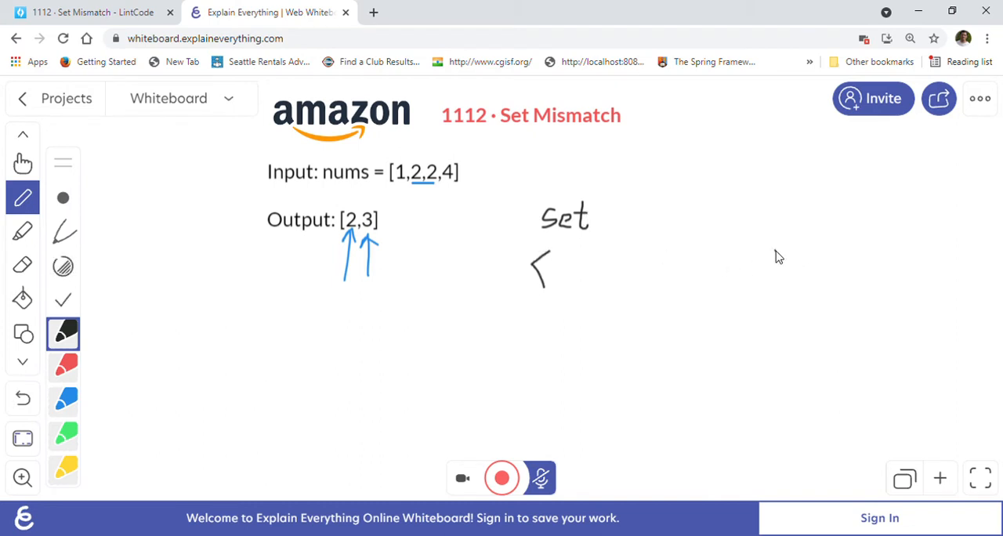
drag(791, 247, 791, 286)
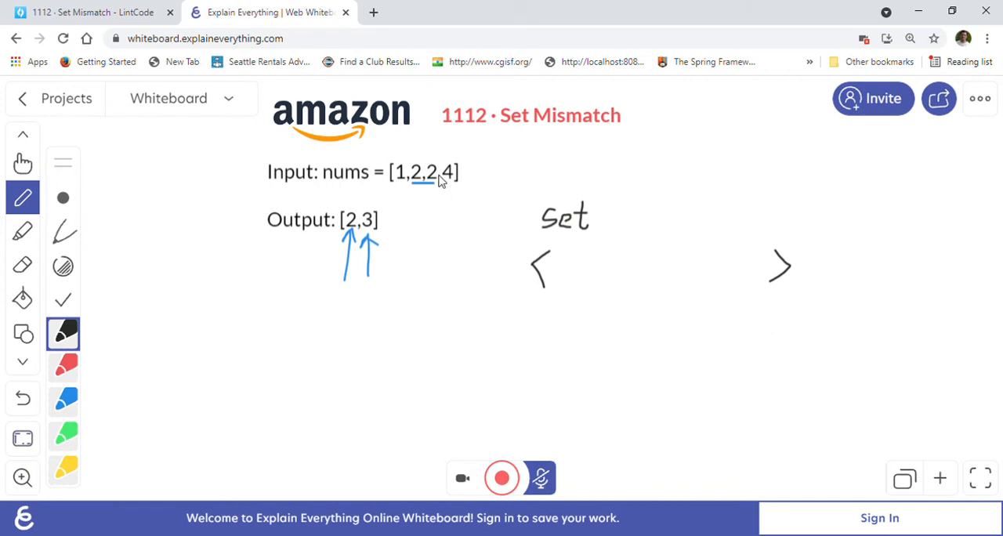
mouse_move(398, 162)
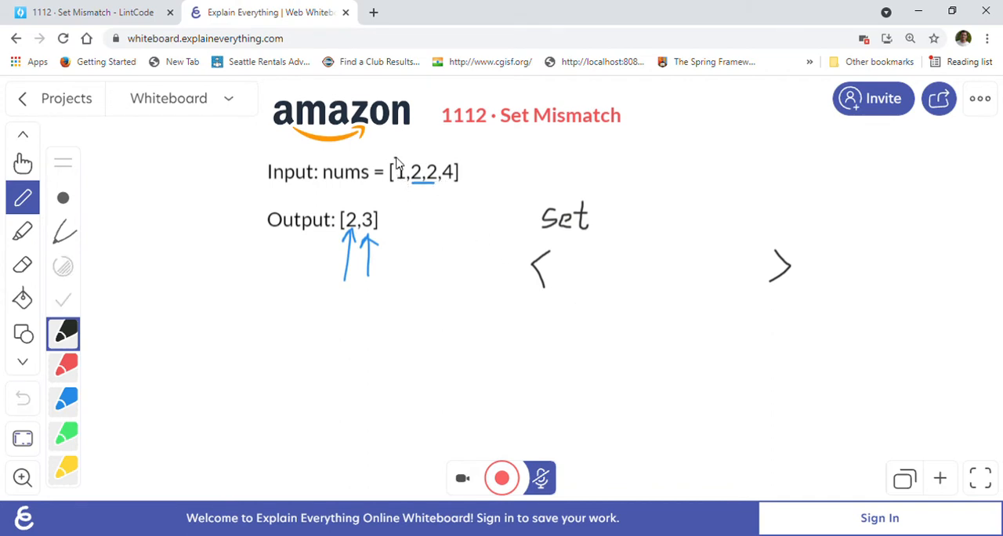
- Mark the first elements as scanned and add 1 and 2 to the set
drag(564, 251, 564, 282)
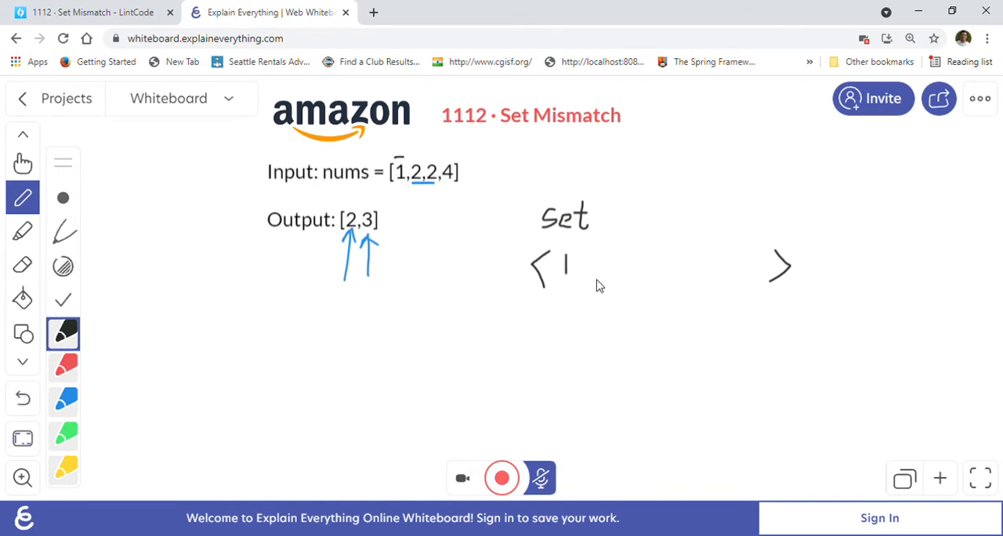
drag(576, 270, 588, 286)
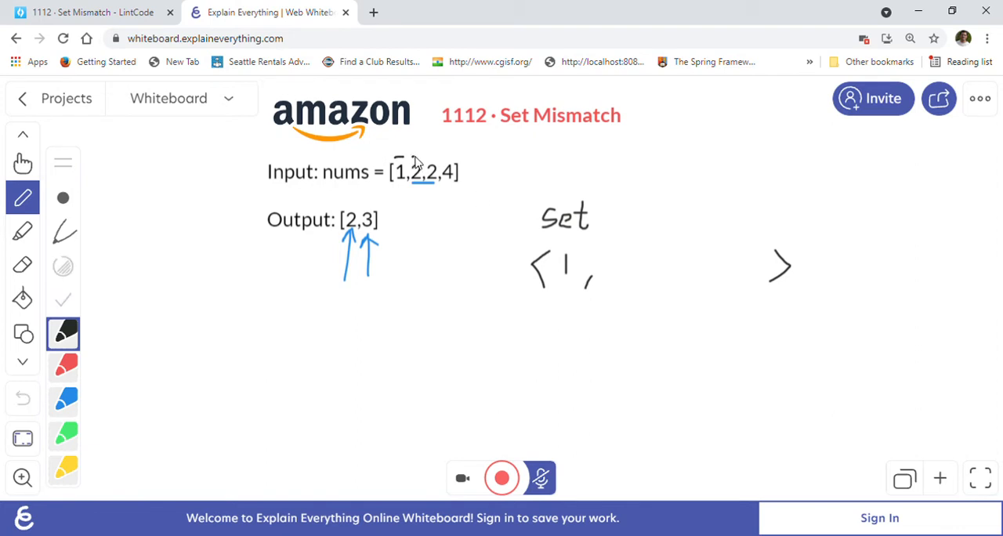
mouse_move(607, 261)
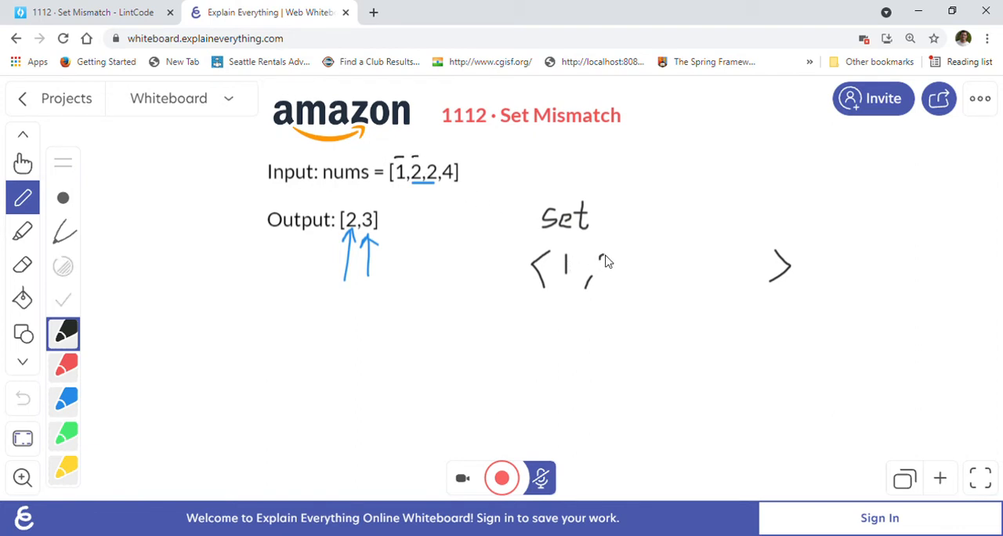
drag(600, 258, 615, 278)
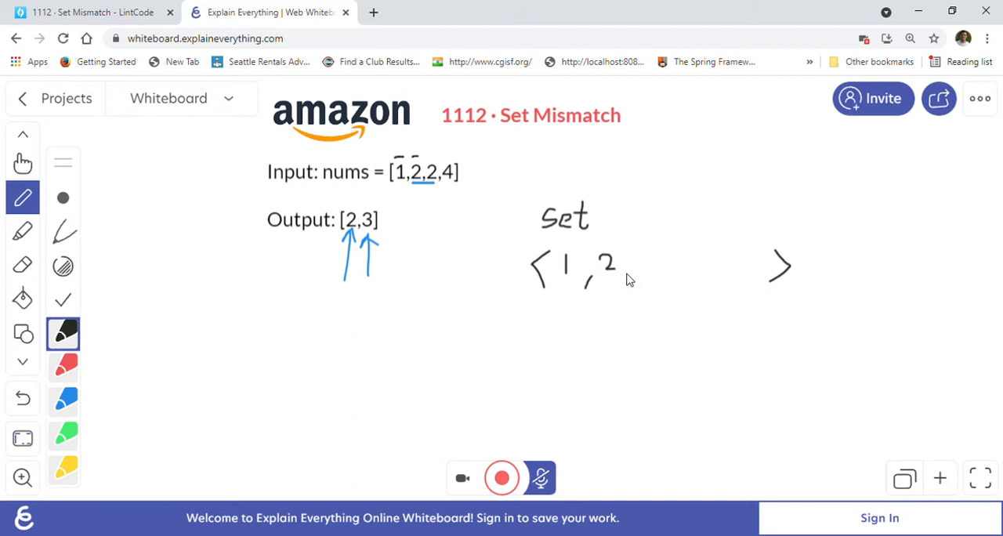
drag(619, 267, 627, 278)
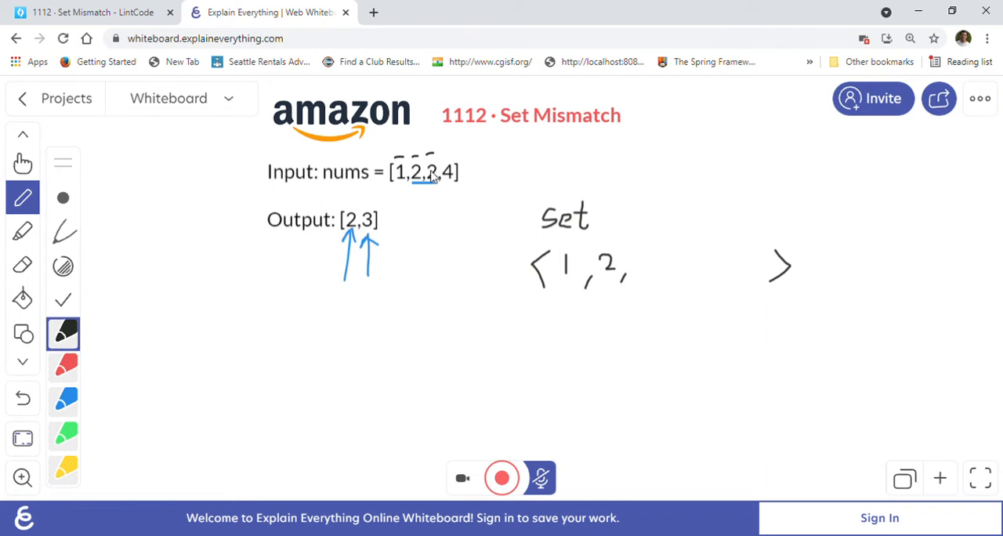
mouse_move(611, 284)
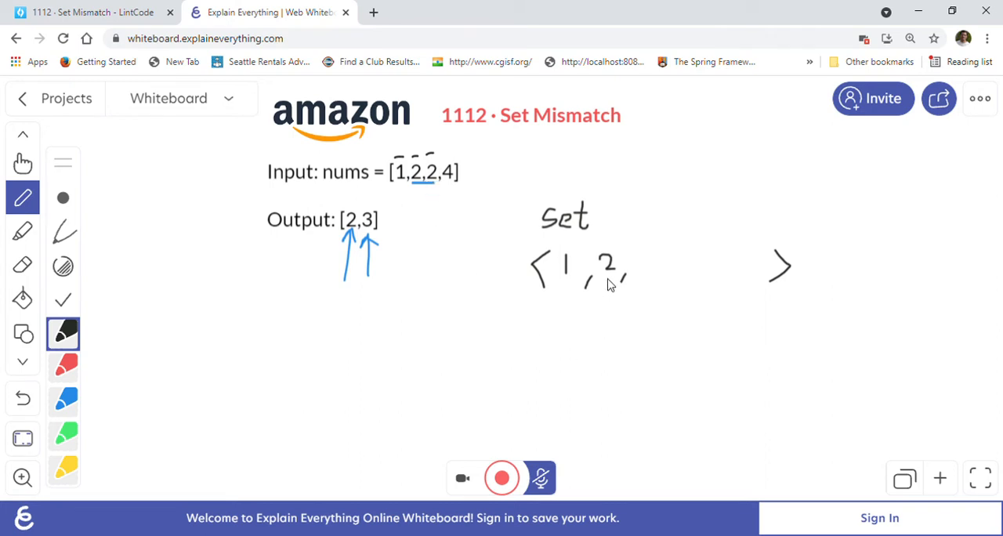
mouse_move(353, 354)
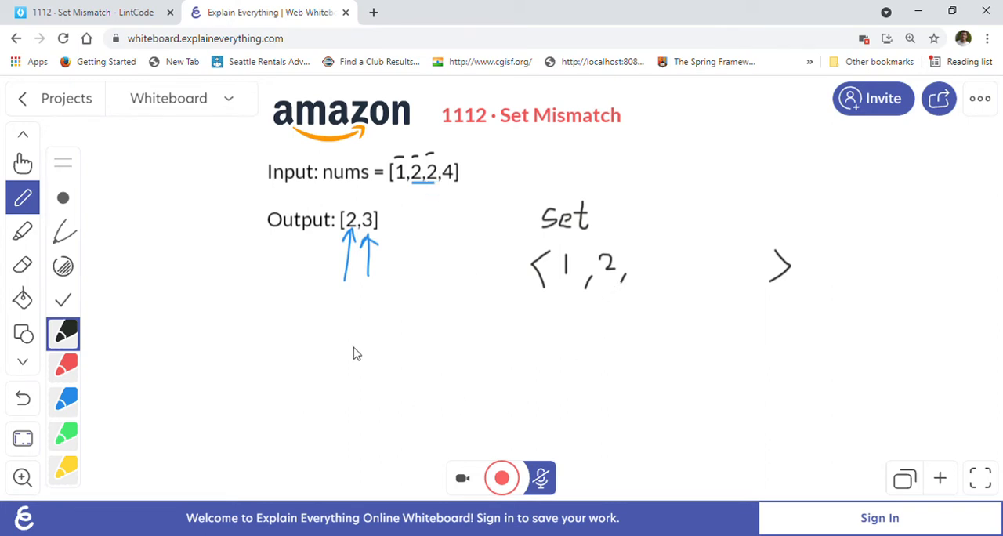
- Write 'dup — 2' at left and add 4 to the set
drag(205, 314, 211, 329)
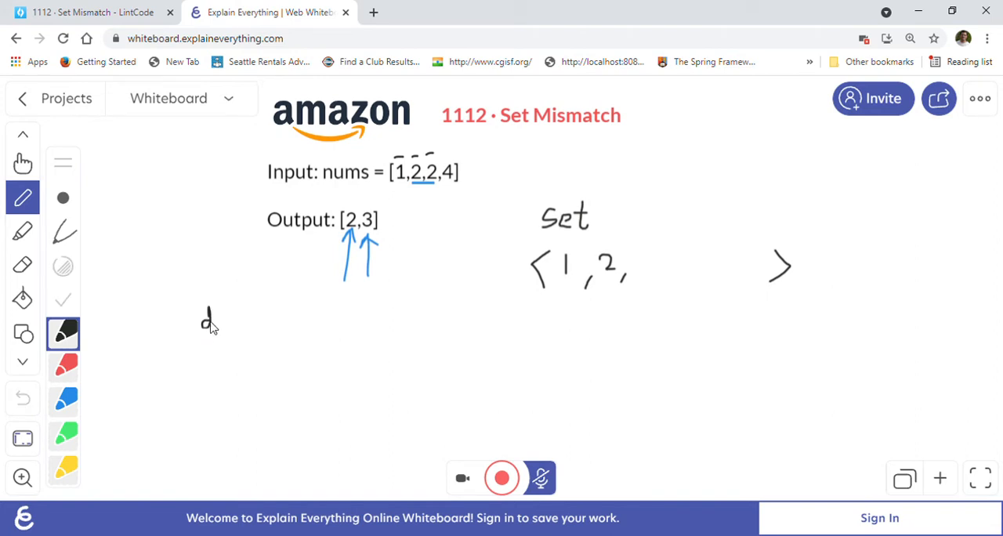
drag(203, 321, 254, 325)
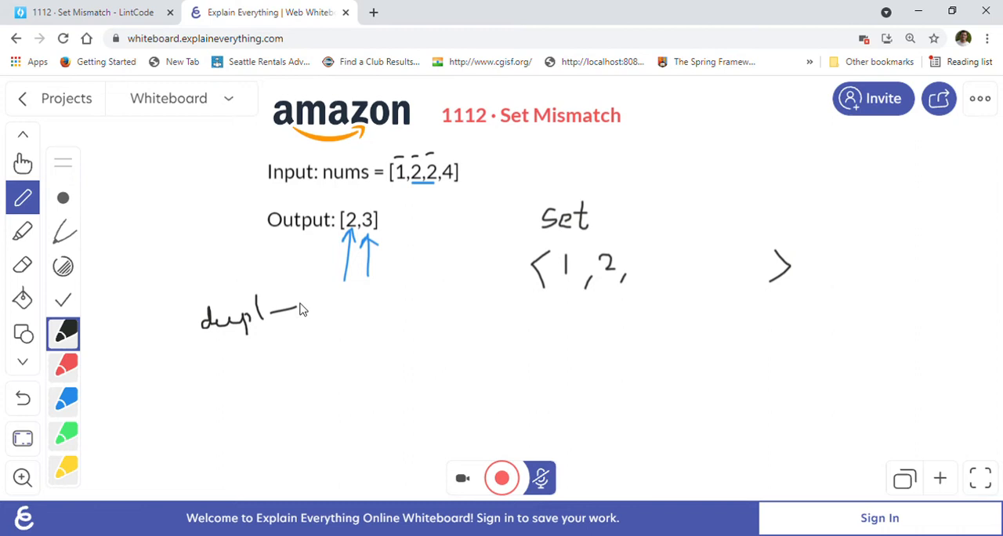
drag(297, 305, 321, 306)
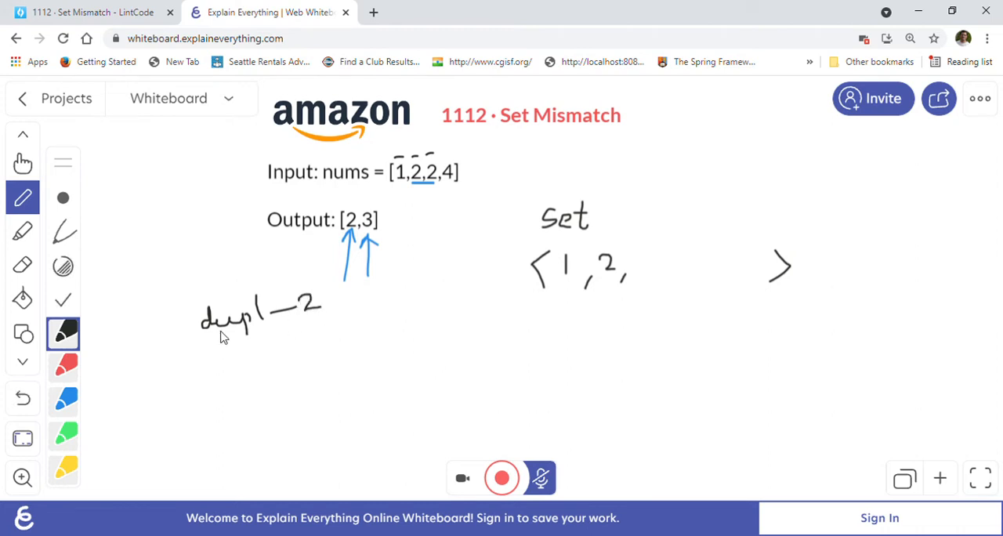
mouse_move(494, 314)
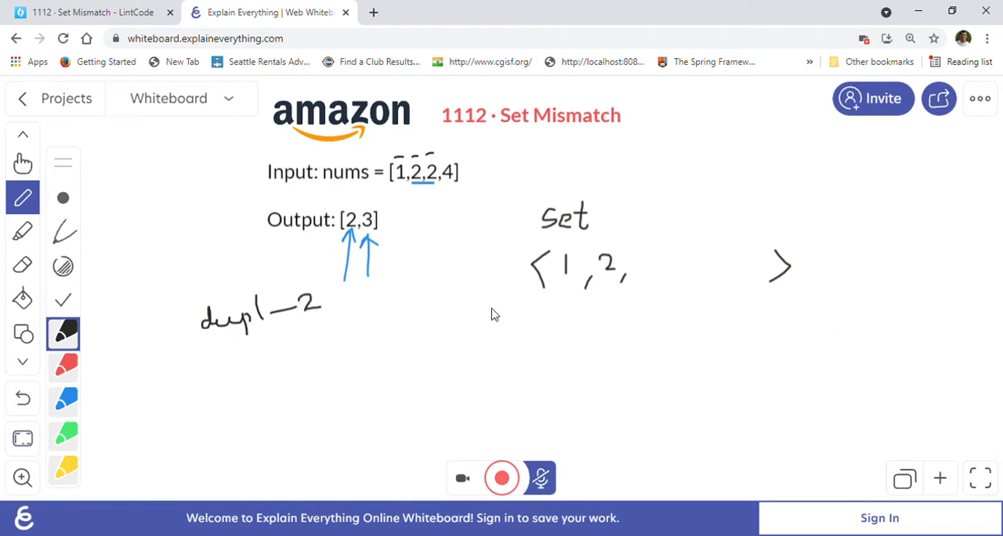
mouse_move(487, 191)
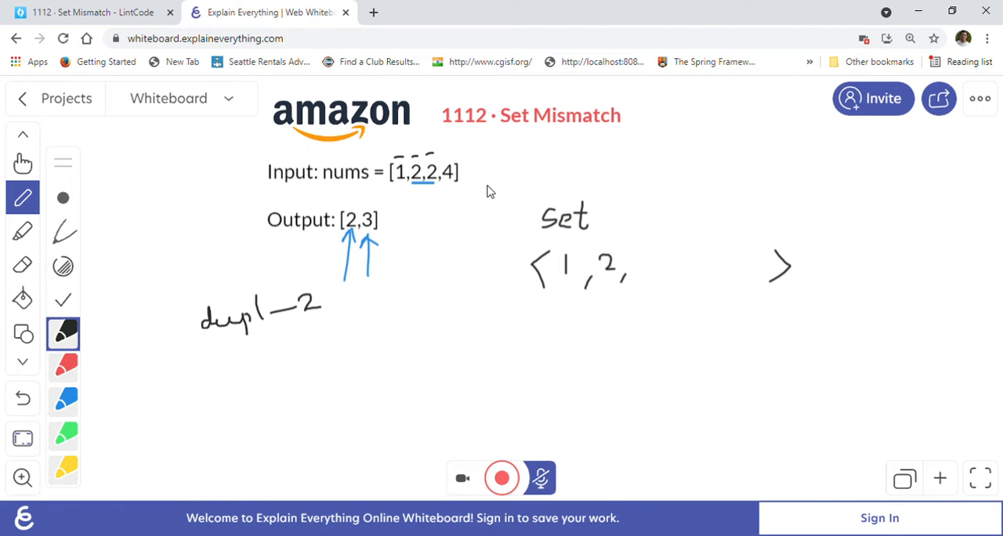
mouse_move(647, 267)
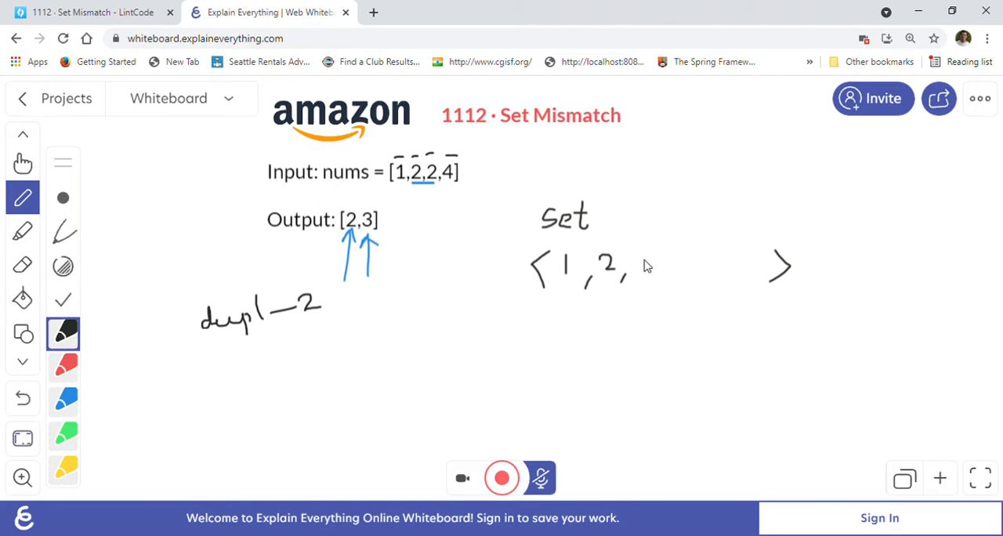
drag(627, 267, 658, 274)
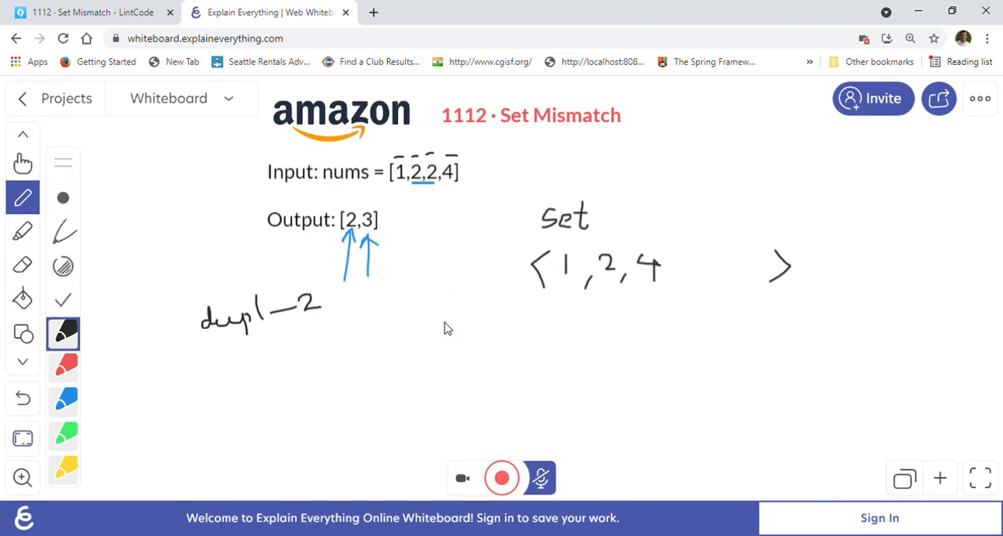
mouse_move(368, 247)
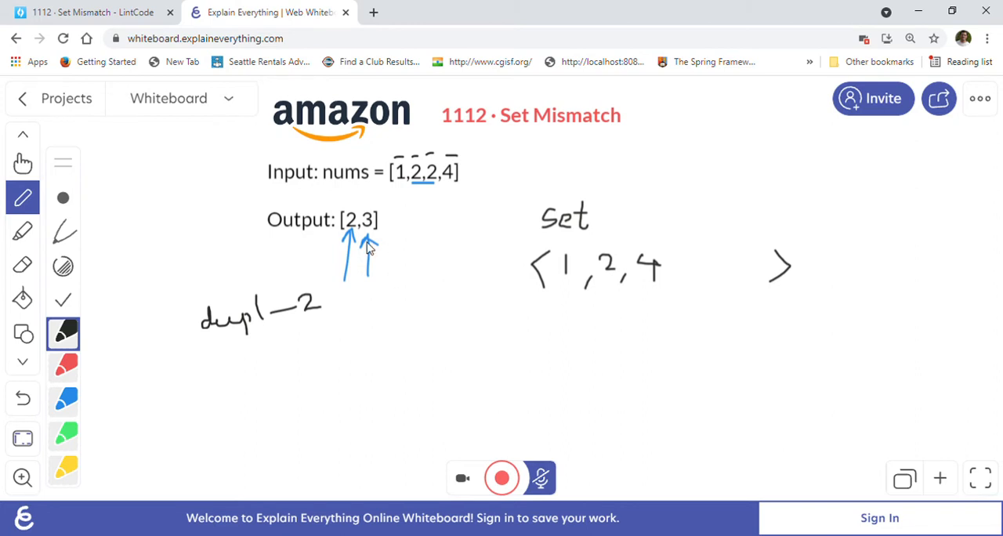
mouse_move(406, 164)
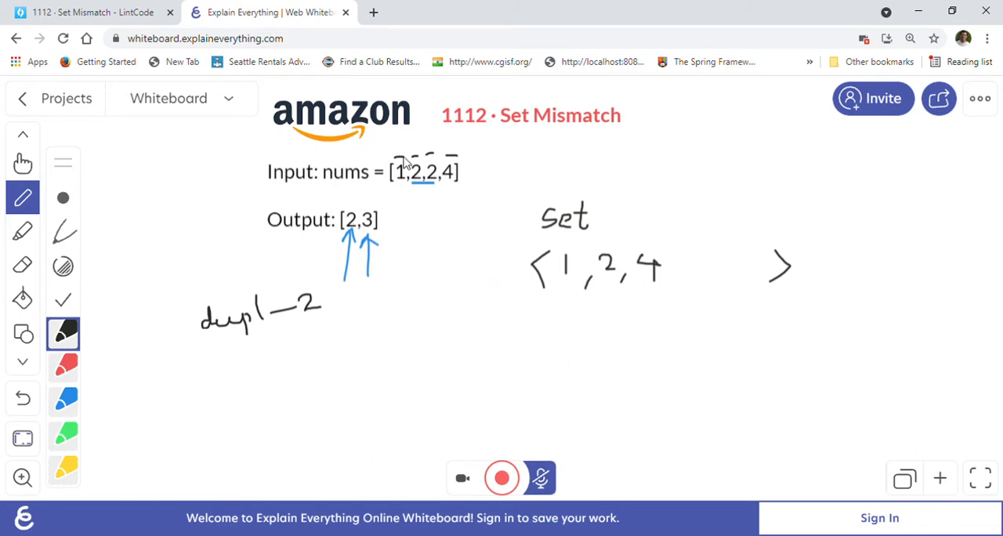
mouse_move(443, 331)
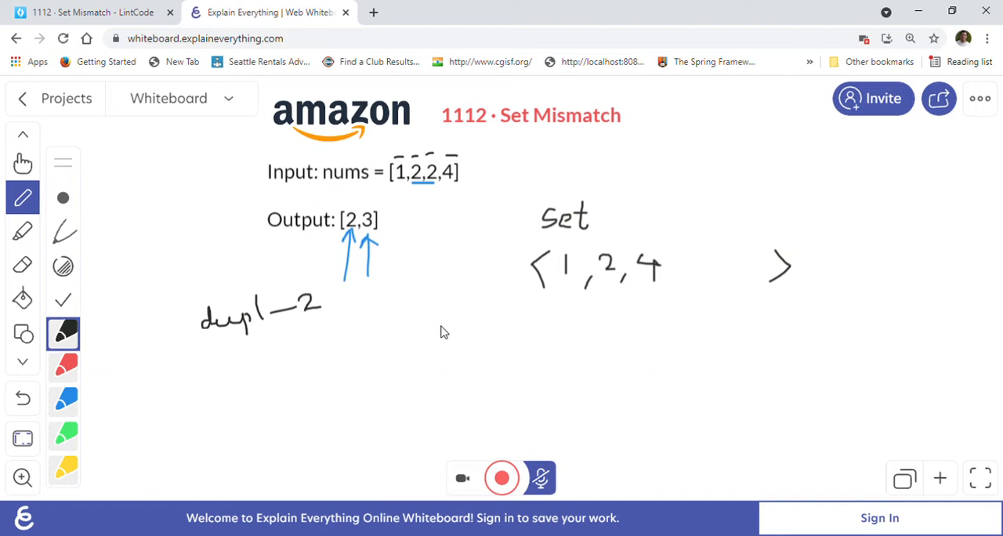
mouse_move(362, 193)
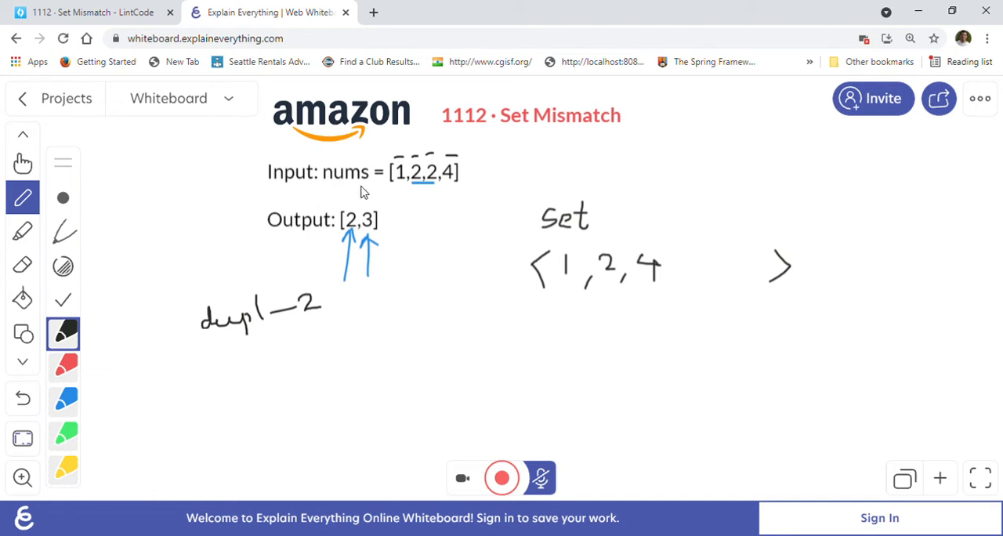
mouse_move(354, 444)
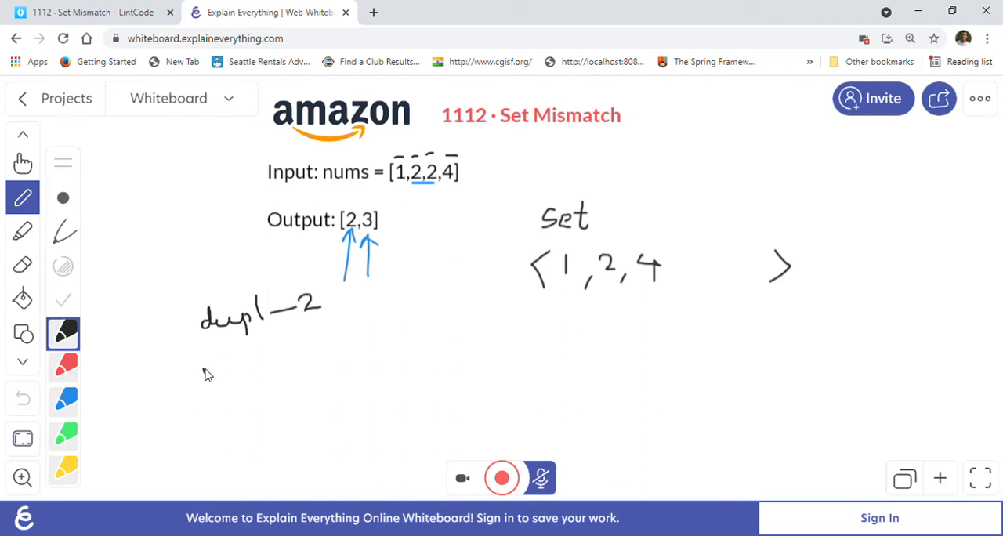
- Write the 'missing —' label at the left of the board
drag(202, 364, 247, 368)
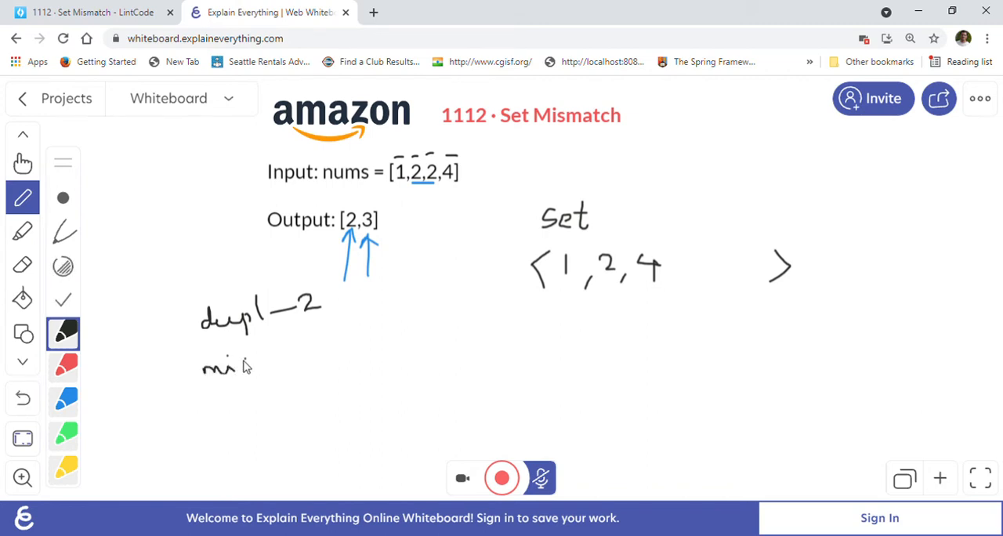
drag(243, 364, 270, 364)
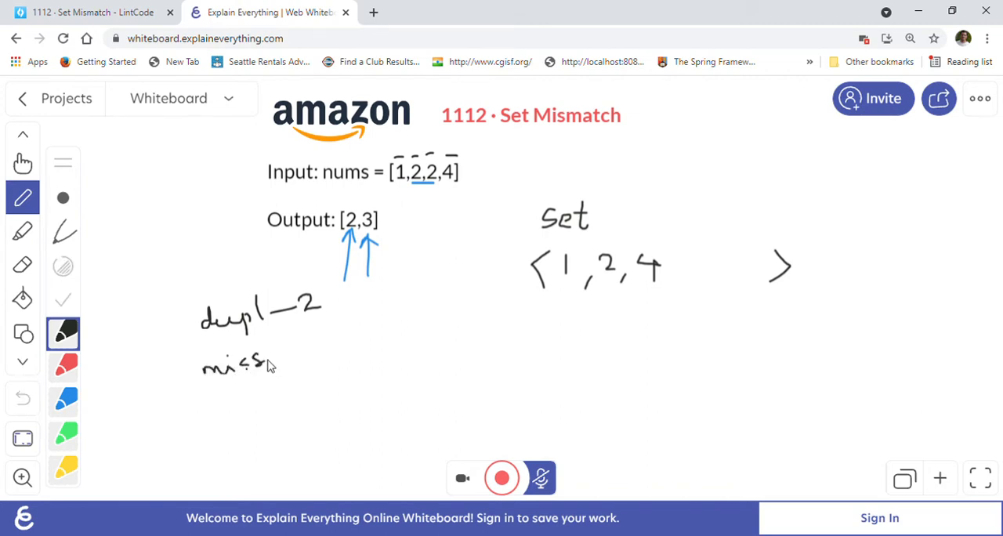
drag(251, 365, 282, 364)
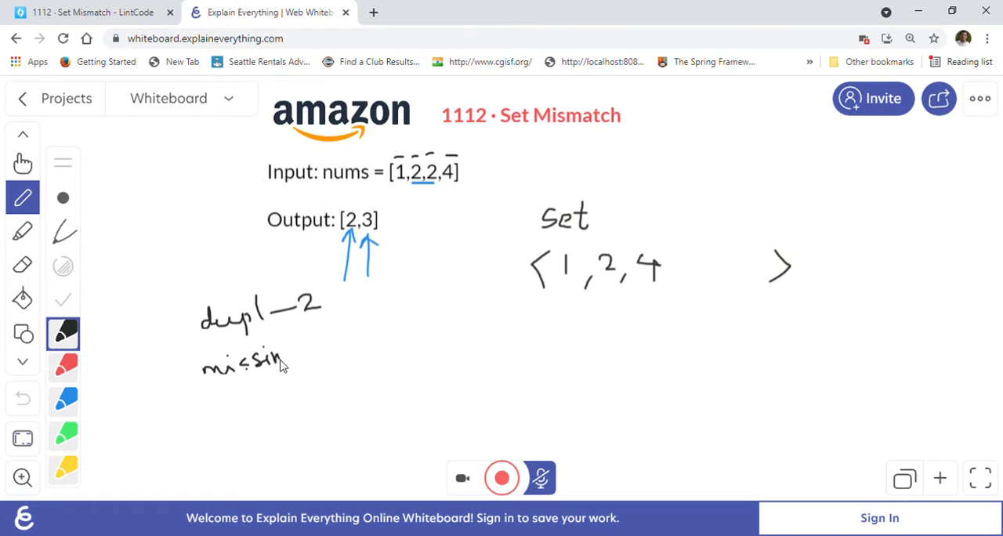
drag(282, 360, 301, 364)
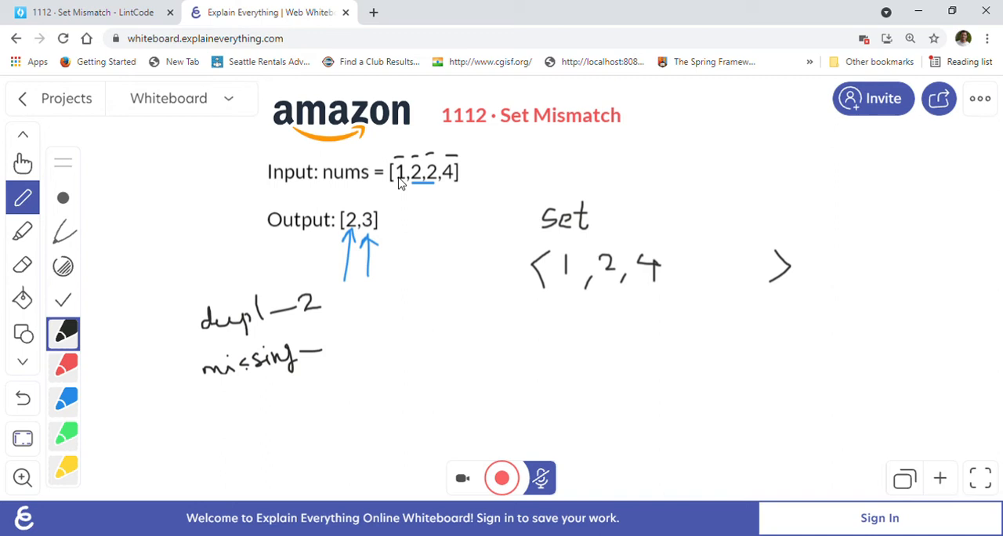
mouse_move(570, 287)
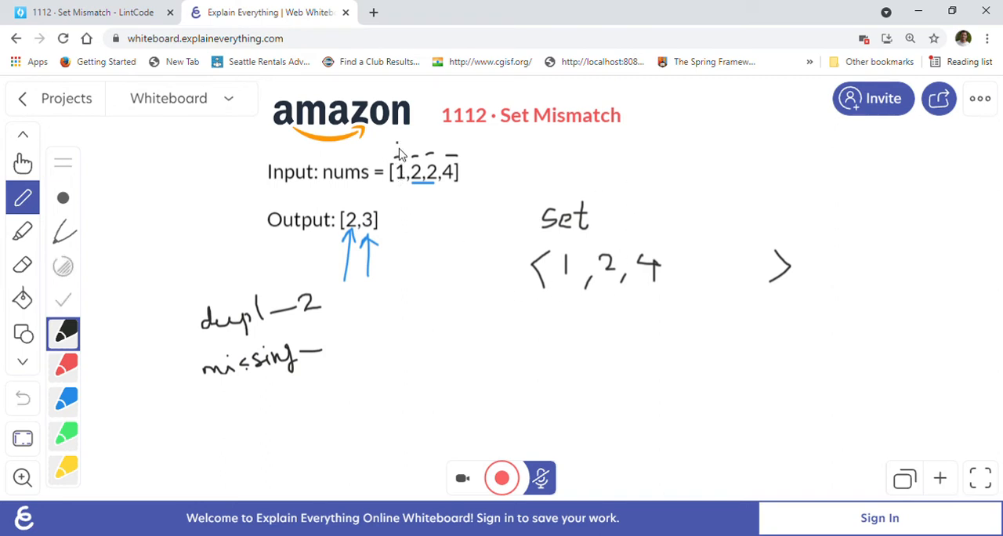
- Expand '1 — n' as 1 2 3 4 below the set and draw linking arrows
drag(396, 153, 459, 153)
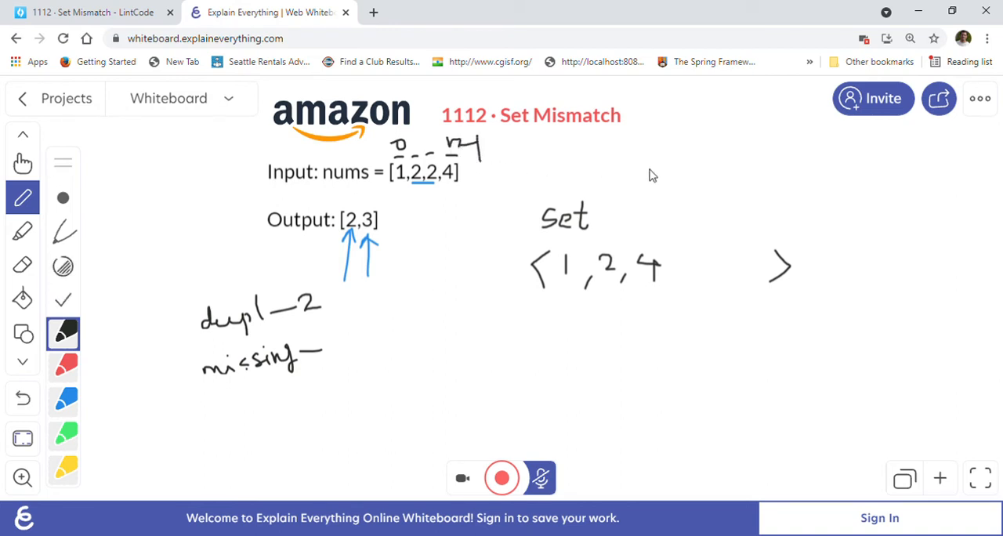
mouse_move(531, 319)
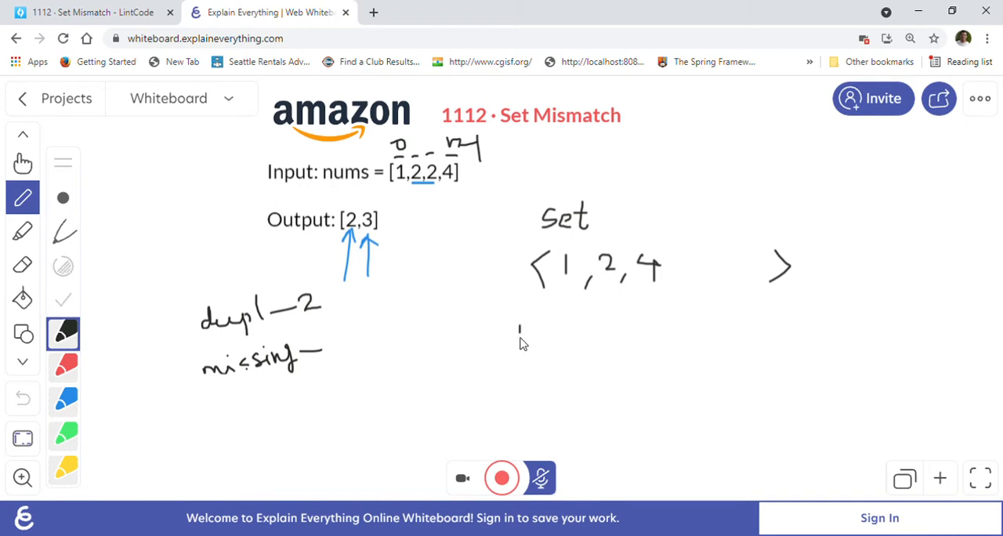
drag(517, 333, 572, 333)
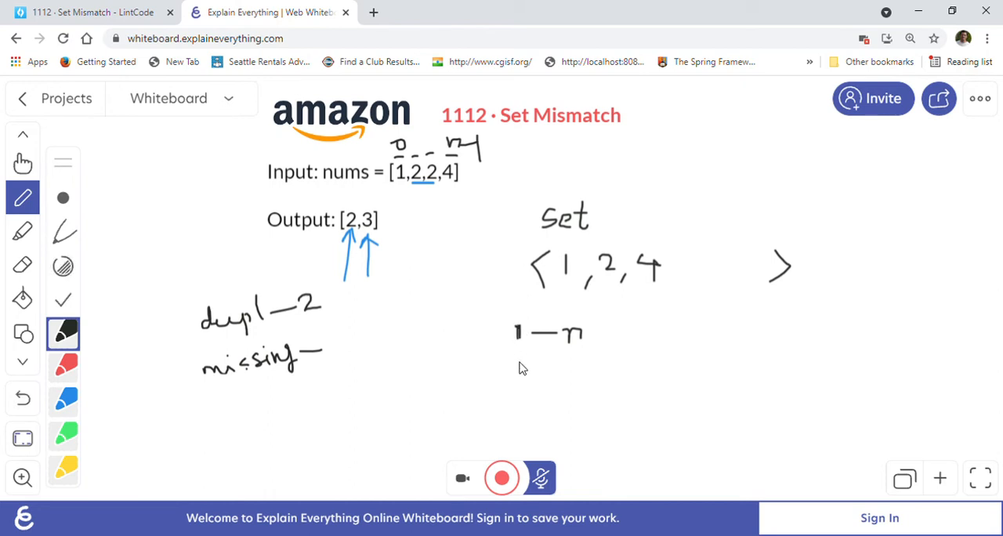
drag(519, 366, 557, 366)
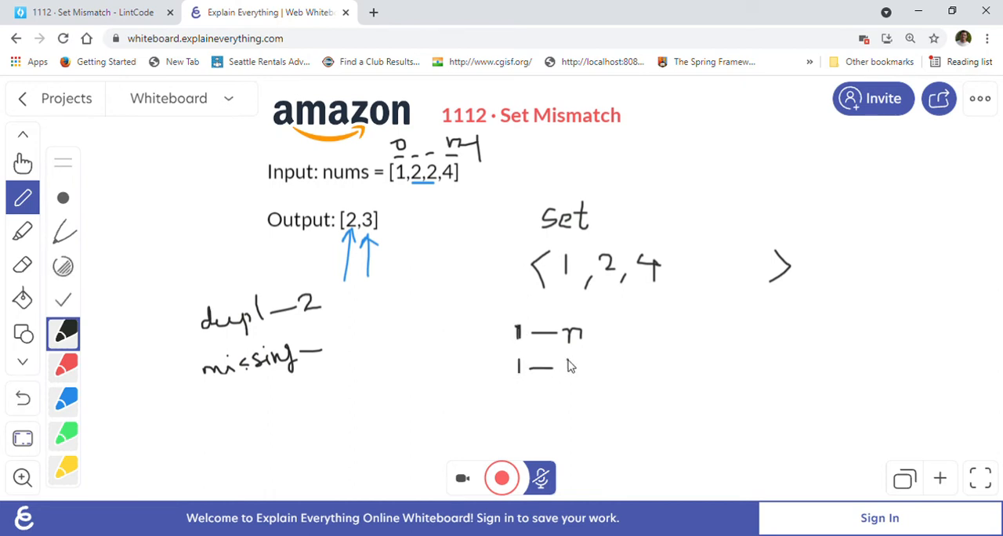
drag(560, 367, 576, 367)
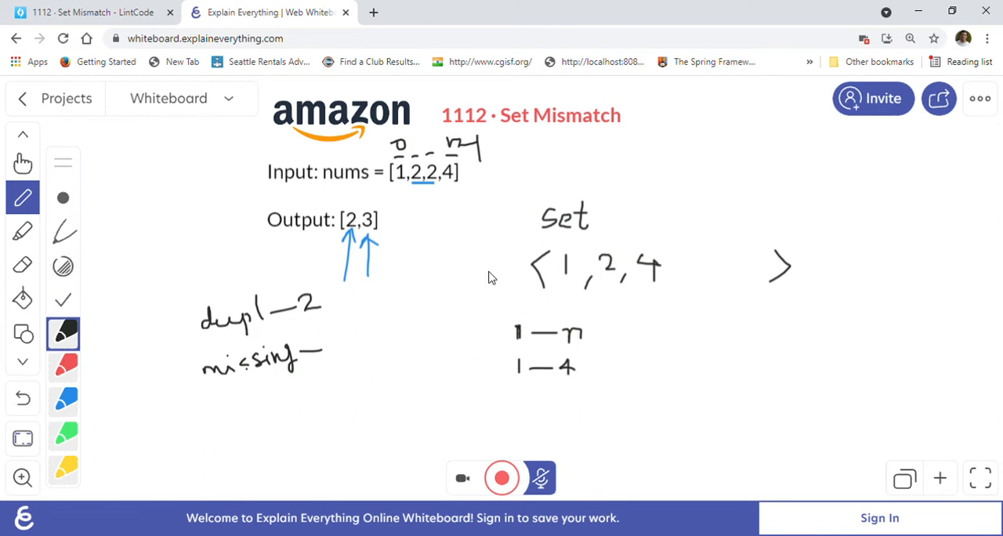
mouse_move(517, 382)
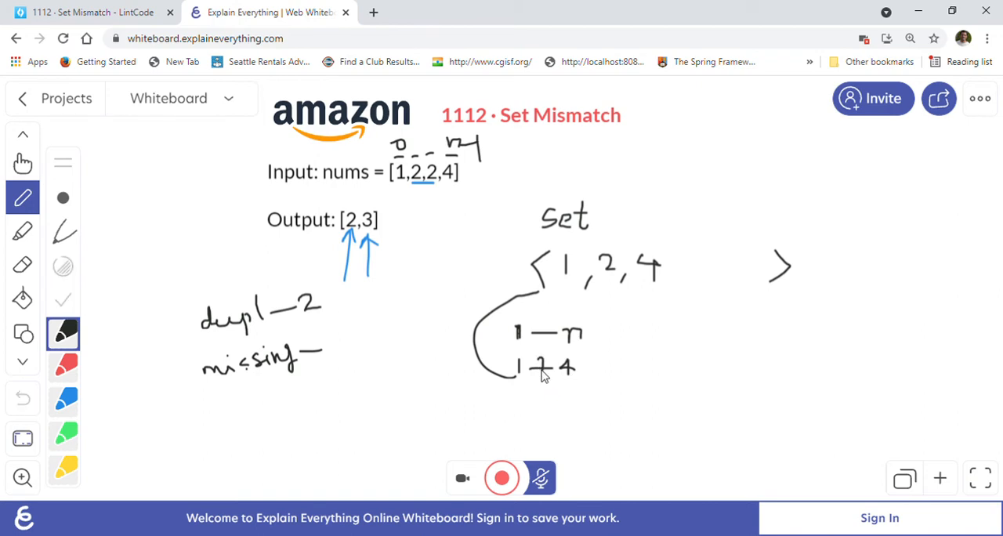
drag(548, 360, 560, 374)
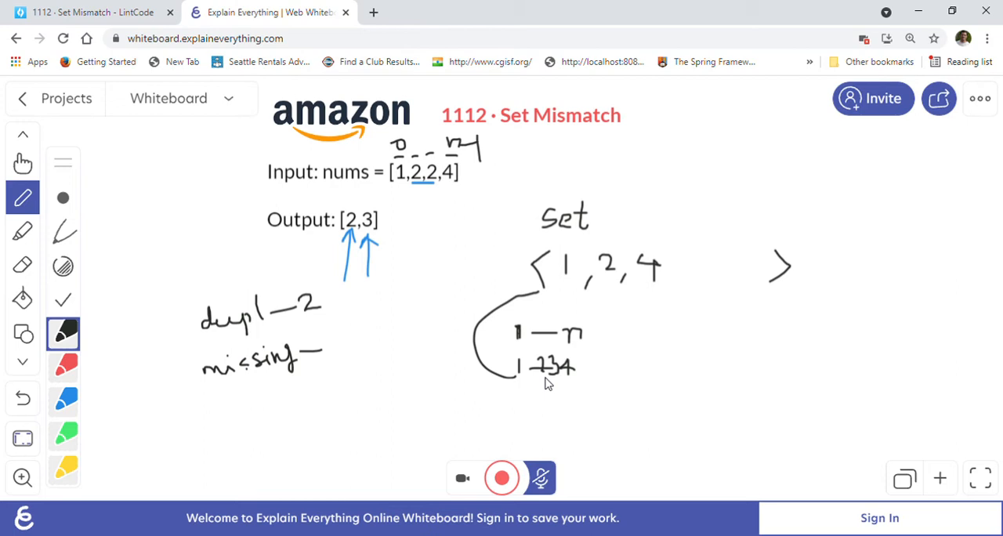
drag(540, 384, 591, 404)
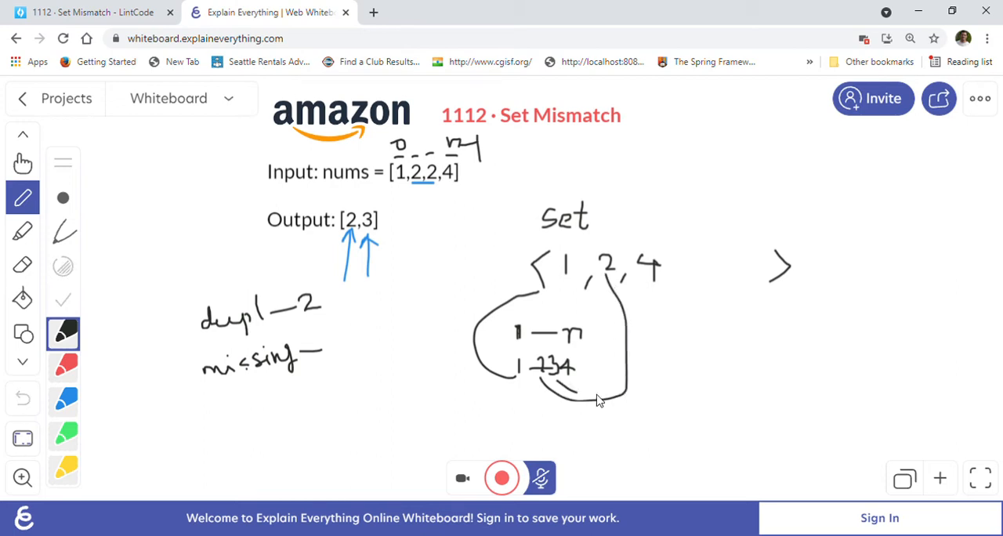
drag(600, 399, 658, 321)
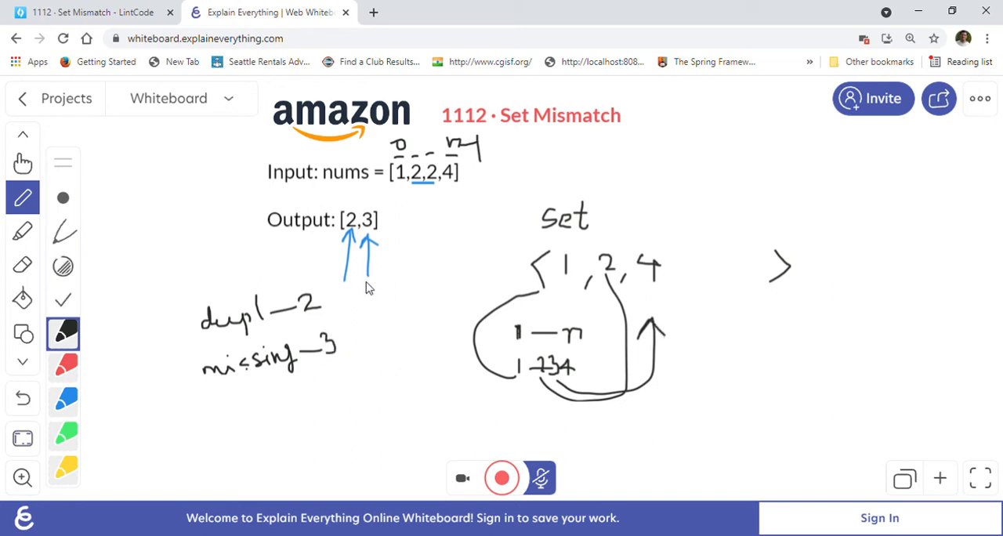
mouse_move(360, 275)
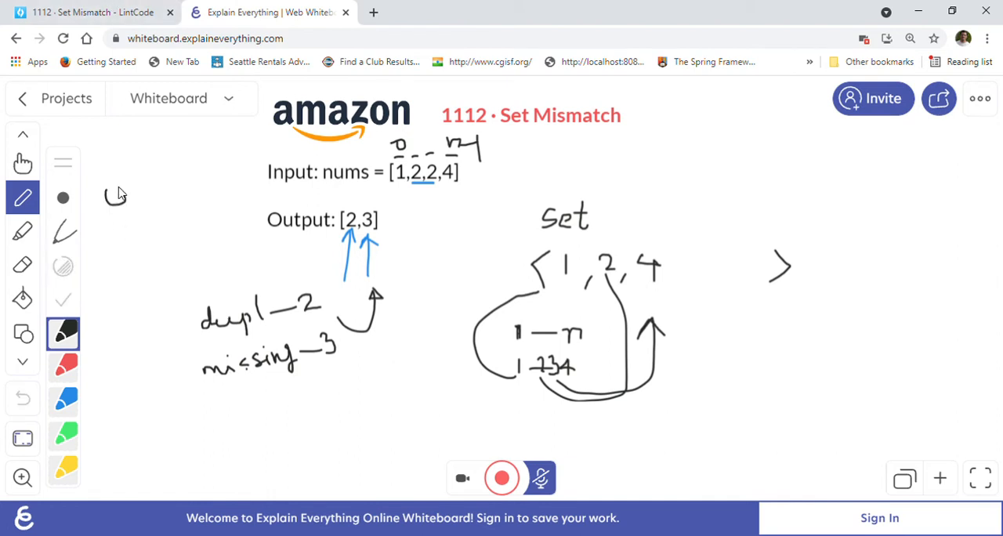
- Write the O(n) complexity note and return to the LintCode problem
drag(106, 196, 169, 188)
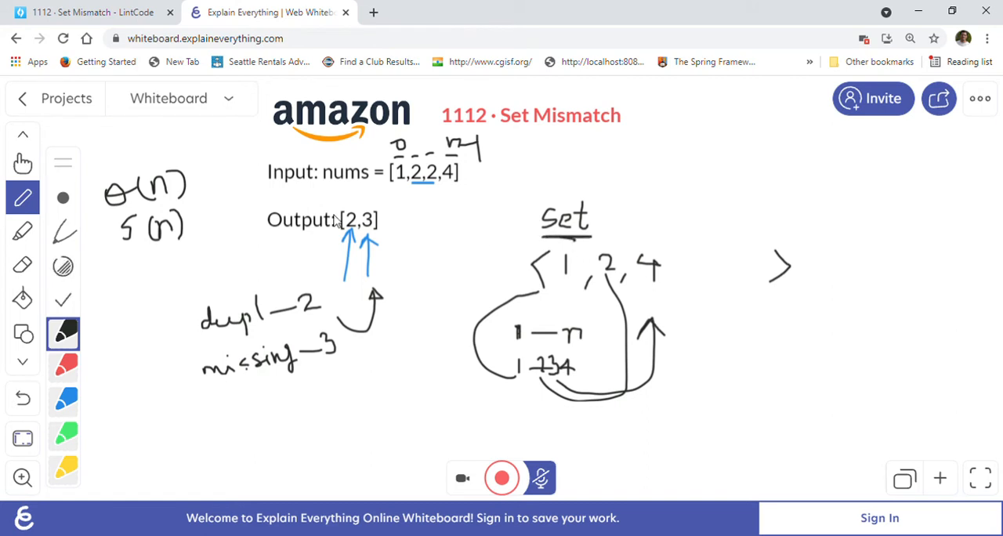
click(90, 11)
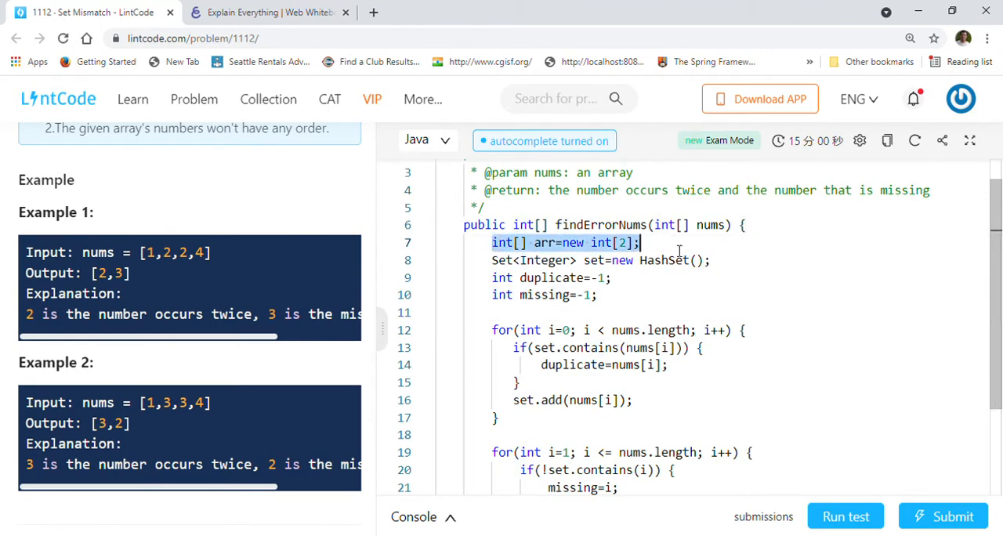
mouse_move(576, 329)
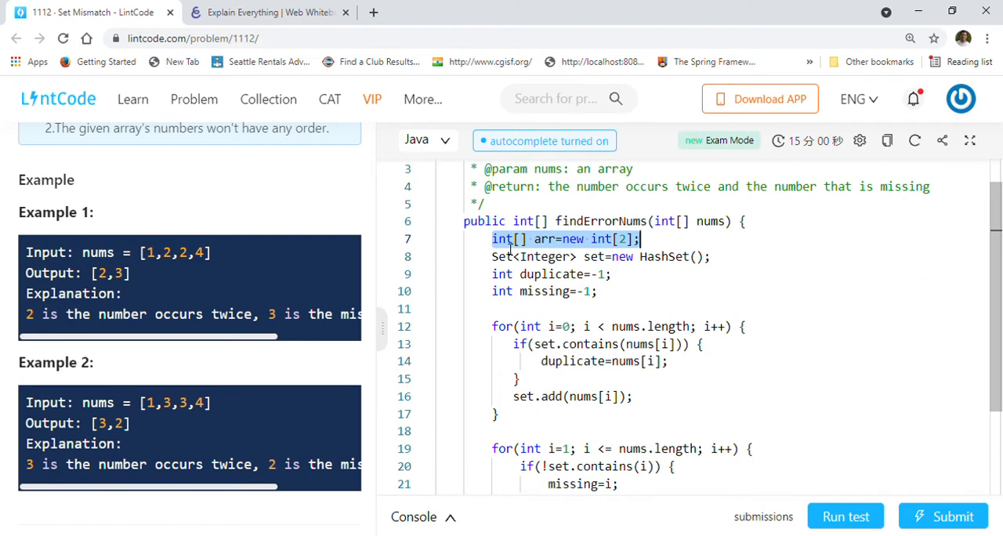
click(541, 274)
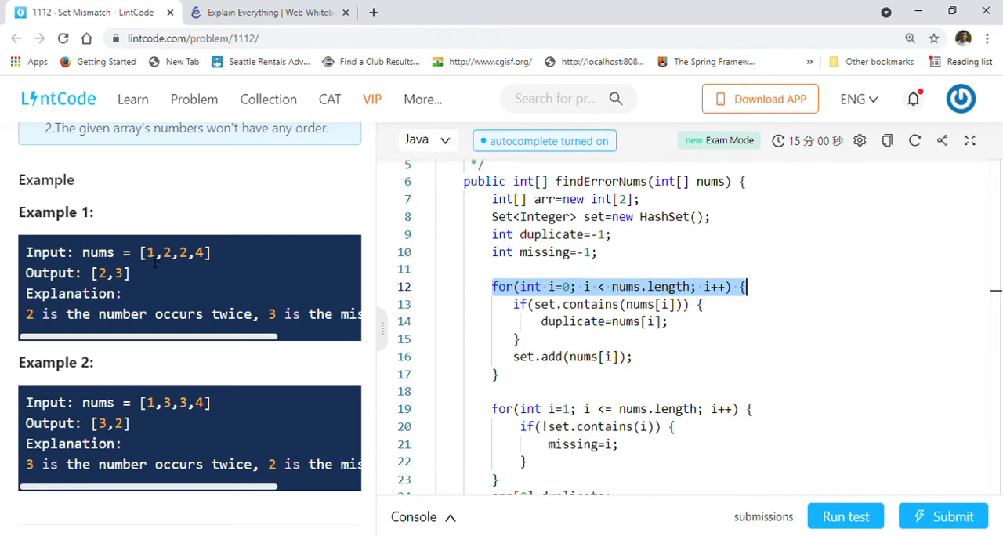
double_click(171, 253)
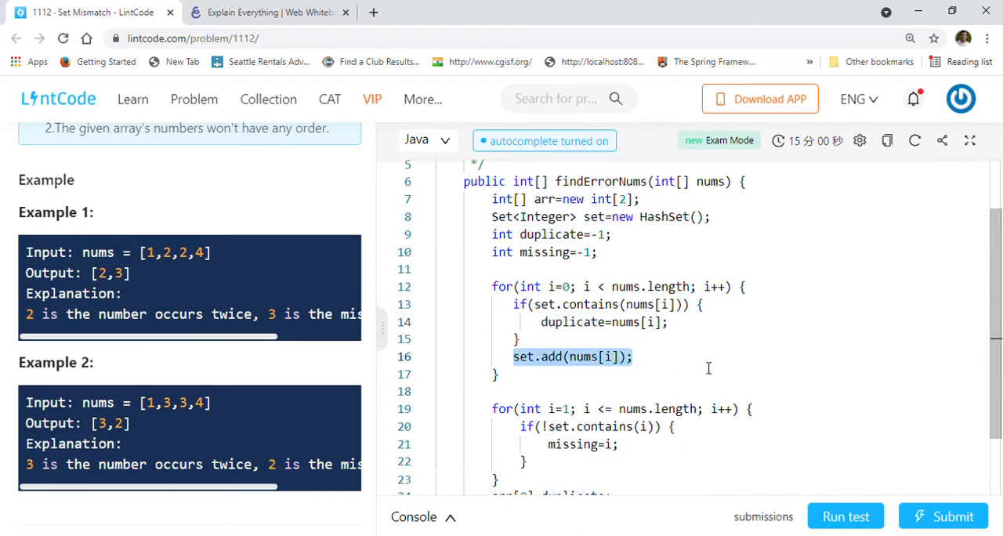
scroll(down, 3)
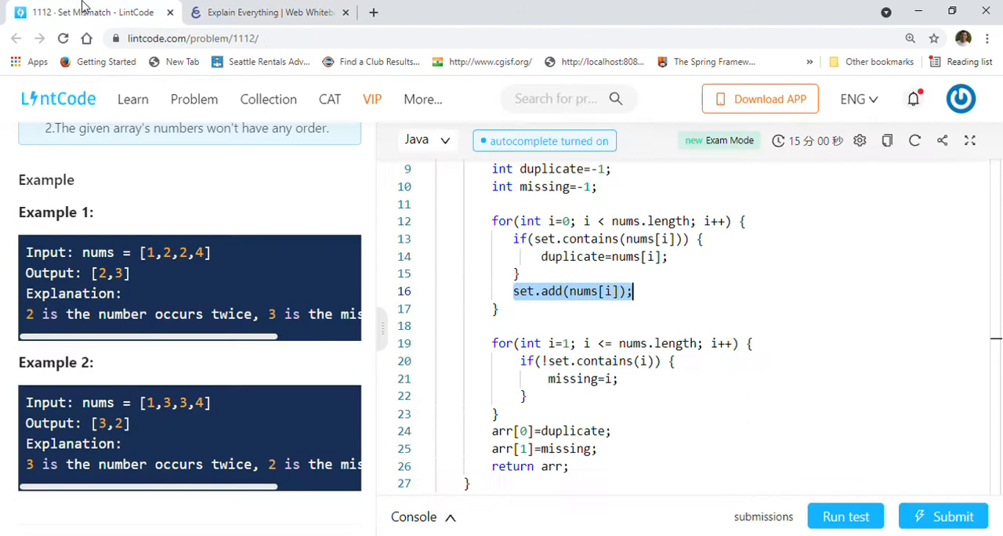
click(493, 344)
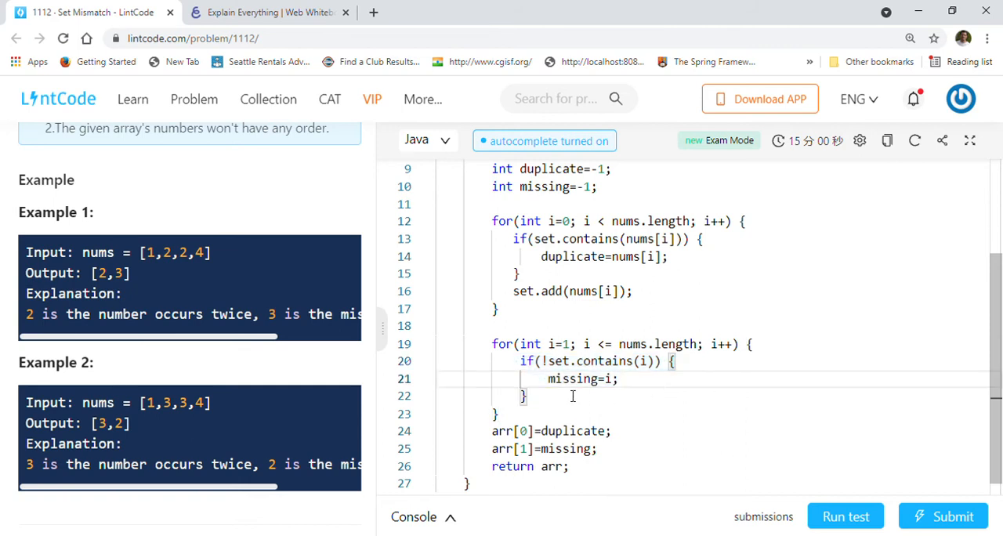
double_click(582, 379)
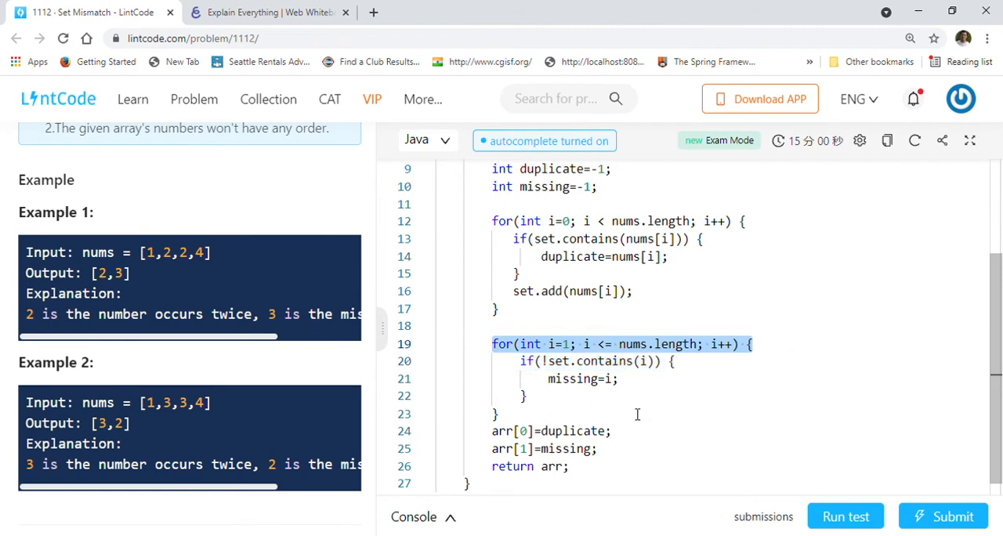
scroll(up, 3)
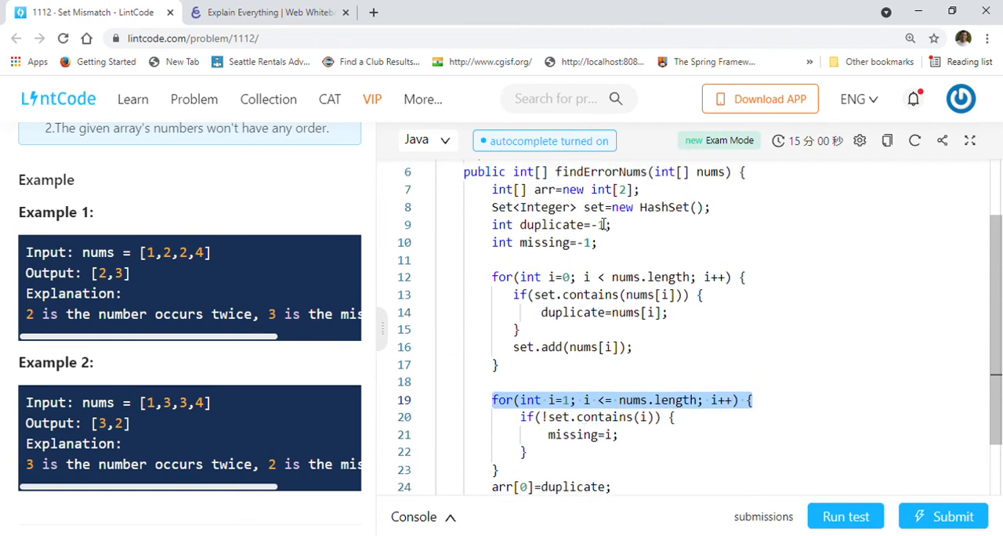
double_click(594, 208)
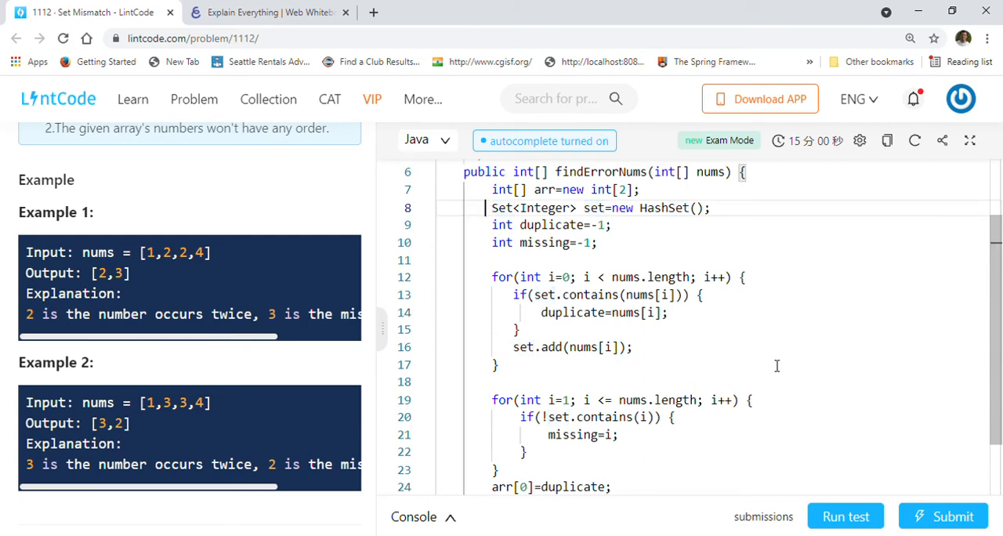
click(944, 515)
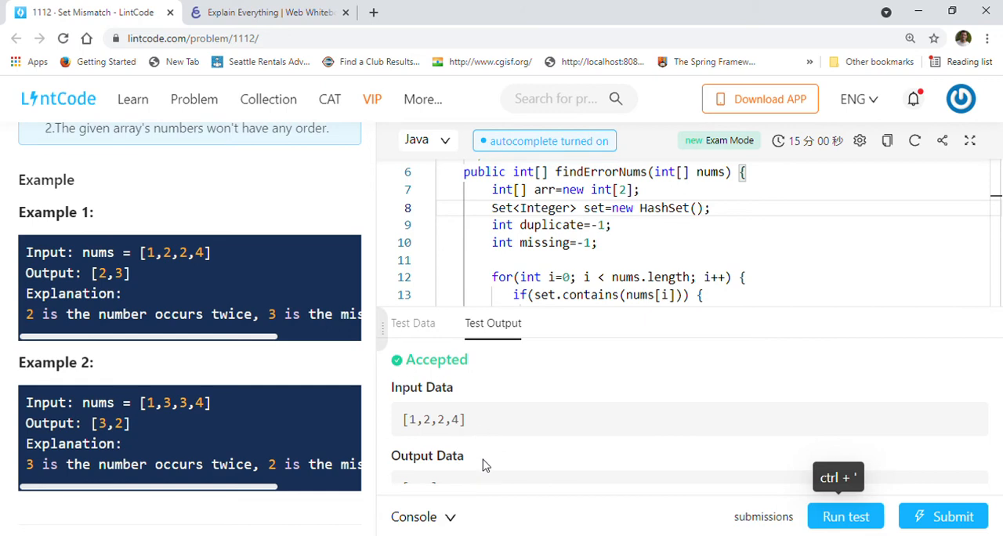
- Submit the Java HashSet solution and close the Accepted popup (329 ms)
click(943, 516)
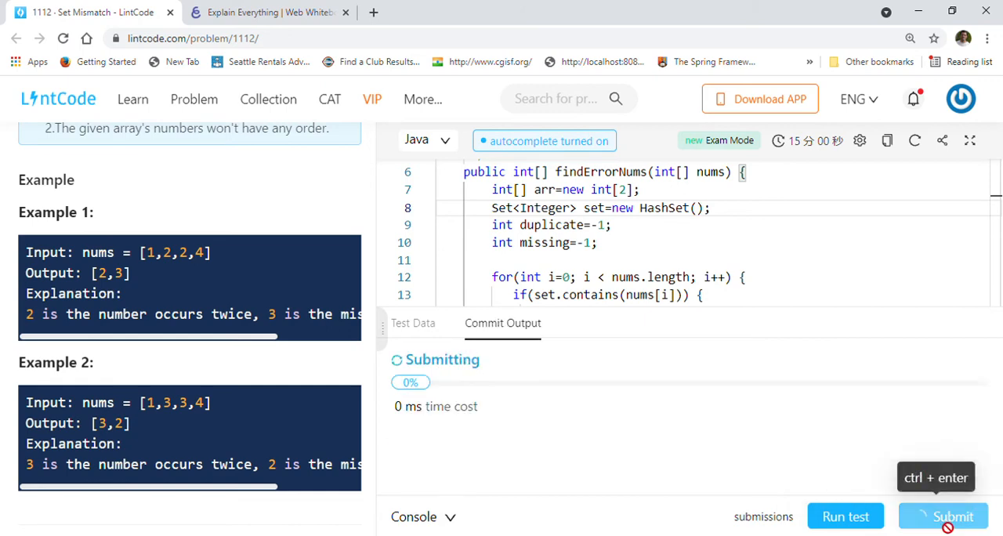
click(944, 515)
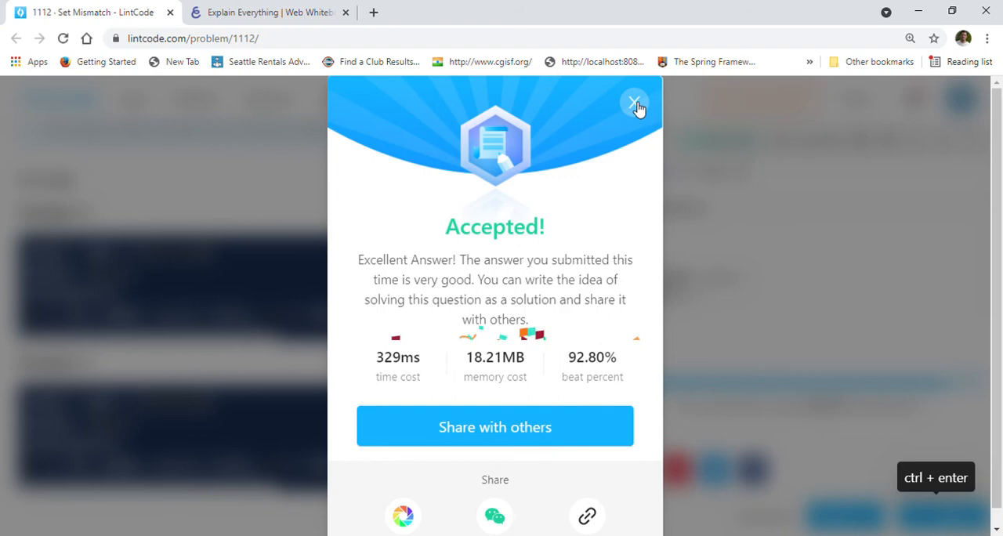
click(635, 103)
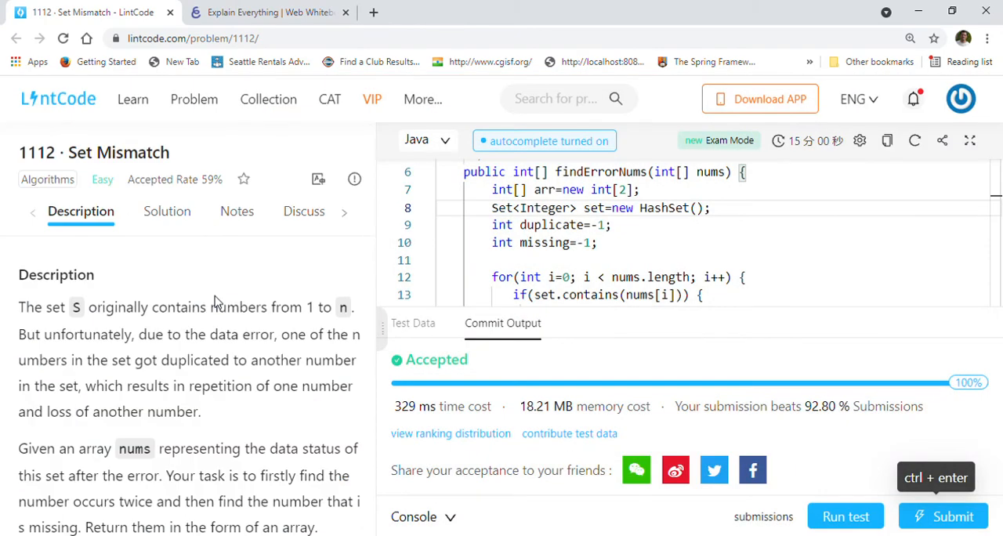
scroll(down, 3)
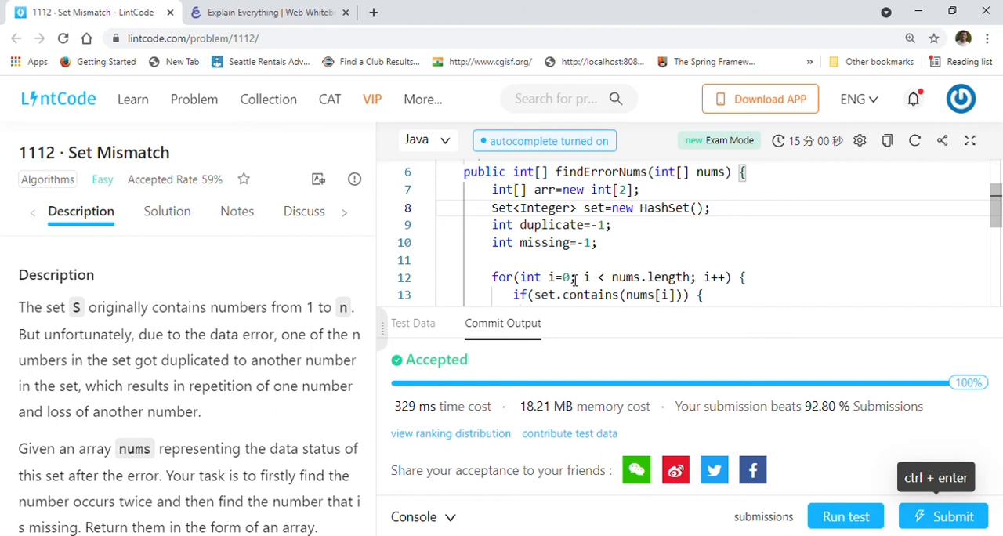
scroll(down, 3)
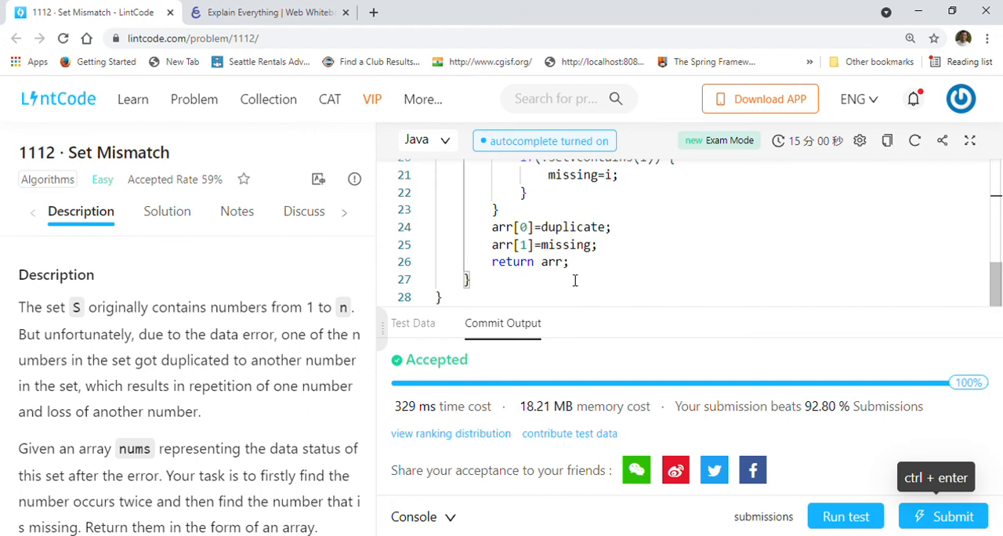
scroll(up, 3)
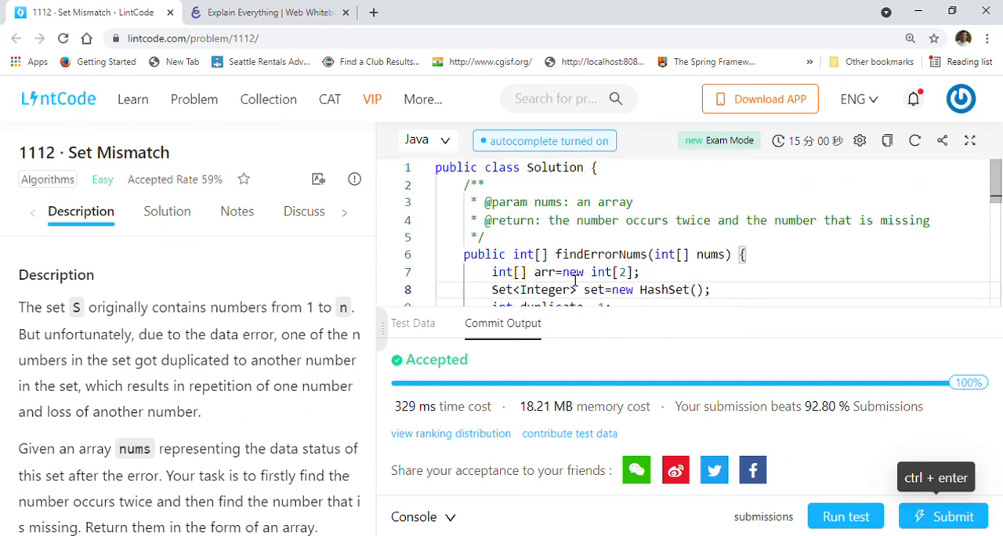
mouse_move(494, 276)
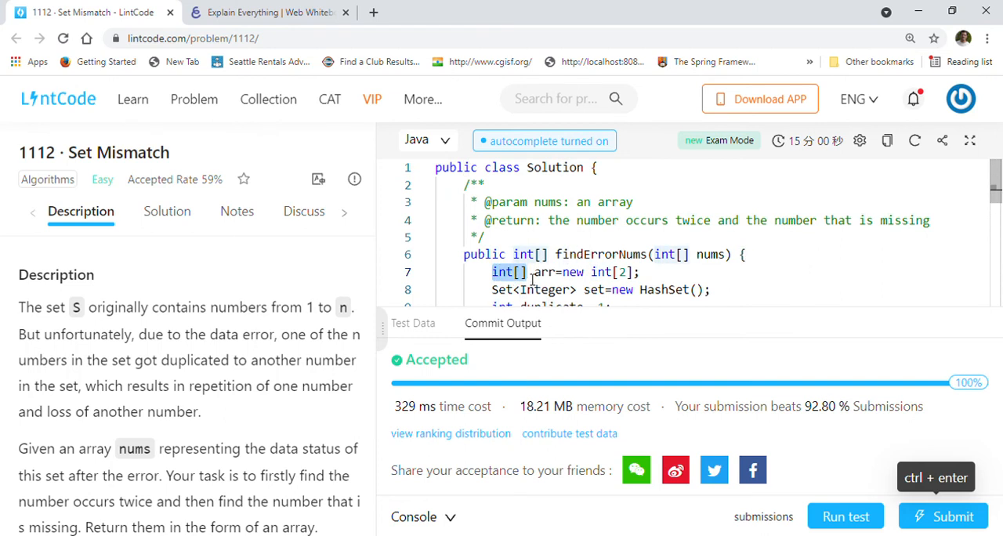
scroll(down, 3)
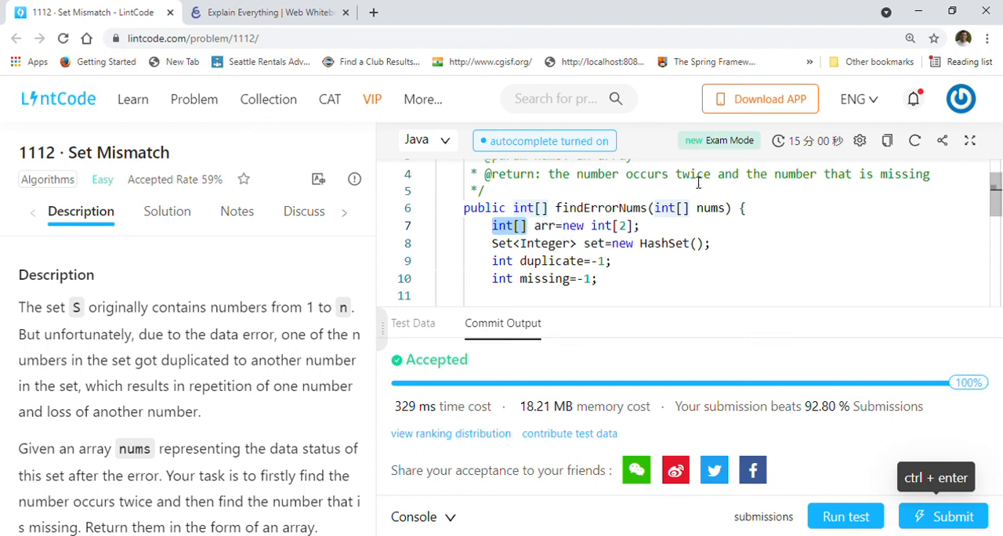
mouse_move(677, 288)
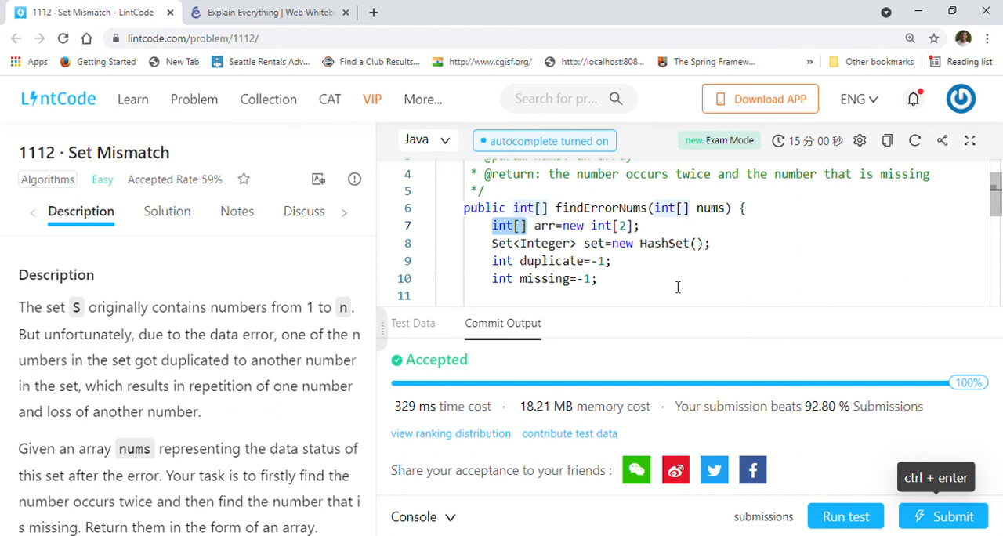